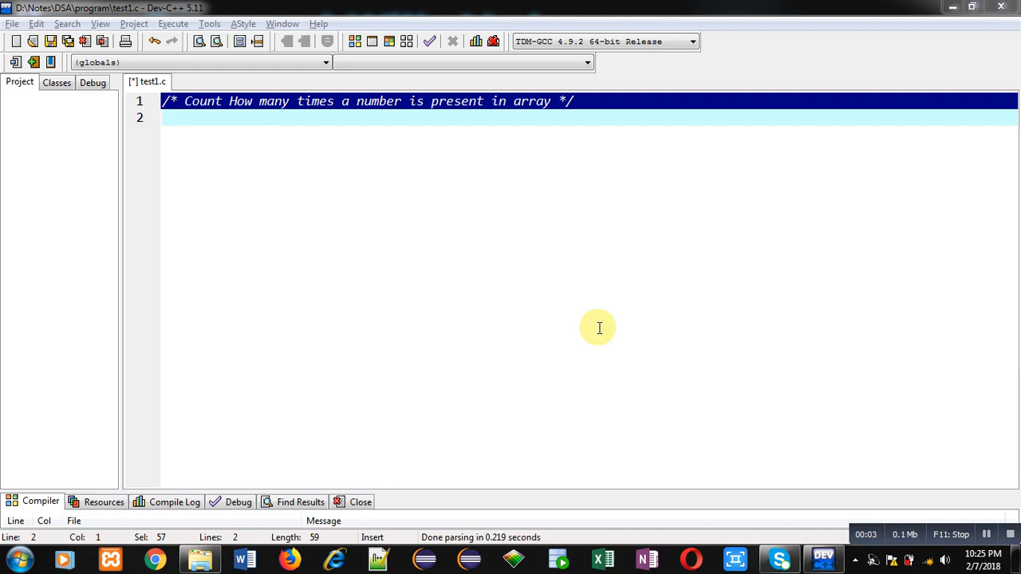
{"action": "mouse_move", "coordinate": [189, 127]}
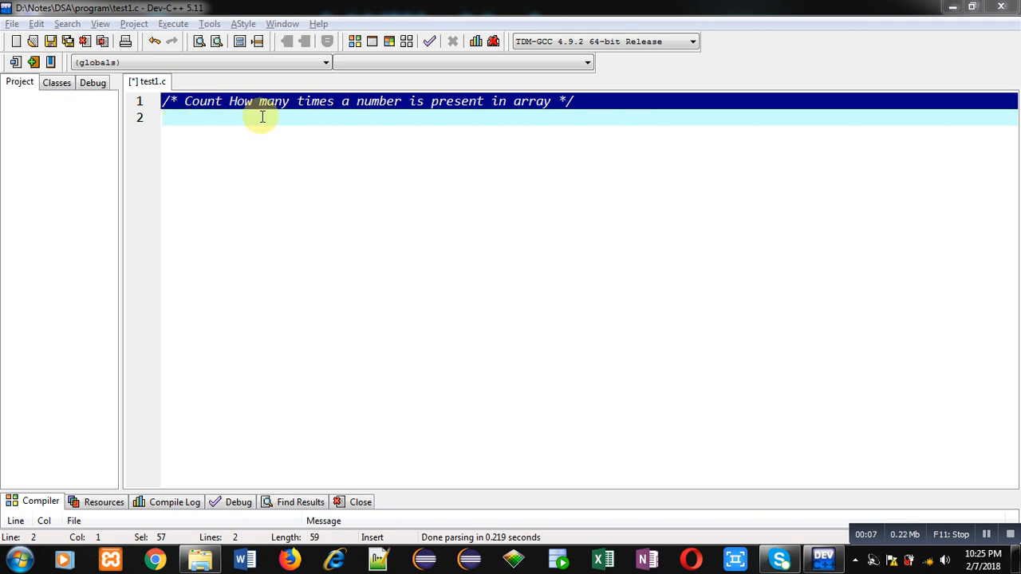
{"action": "mouse_move", "coordinate": [562, 116]}
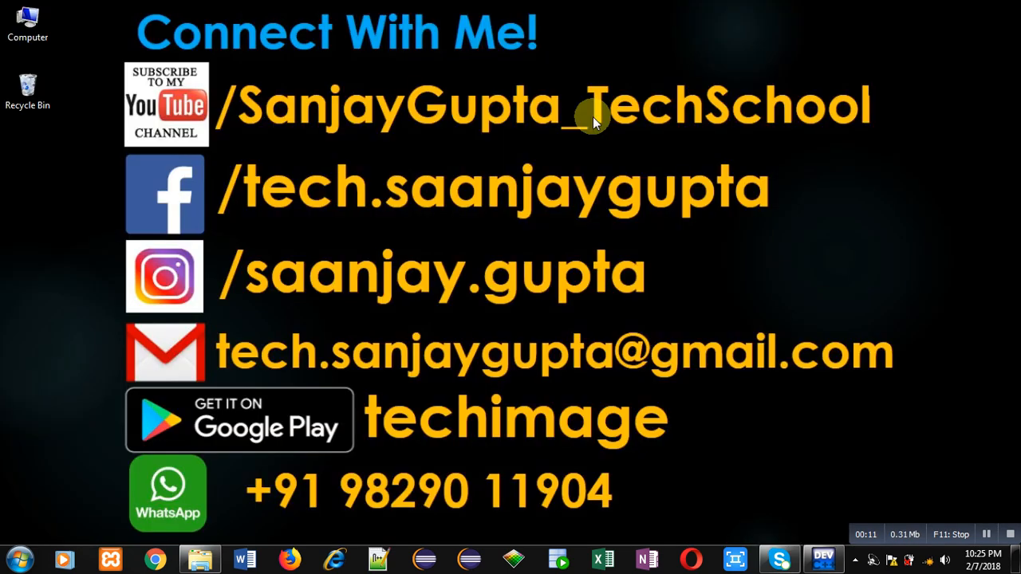
{"action": "mouse_move", "coordinate": [184, 151]}
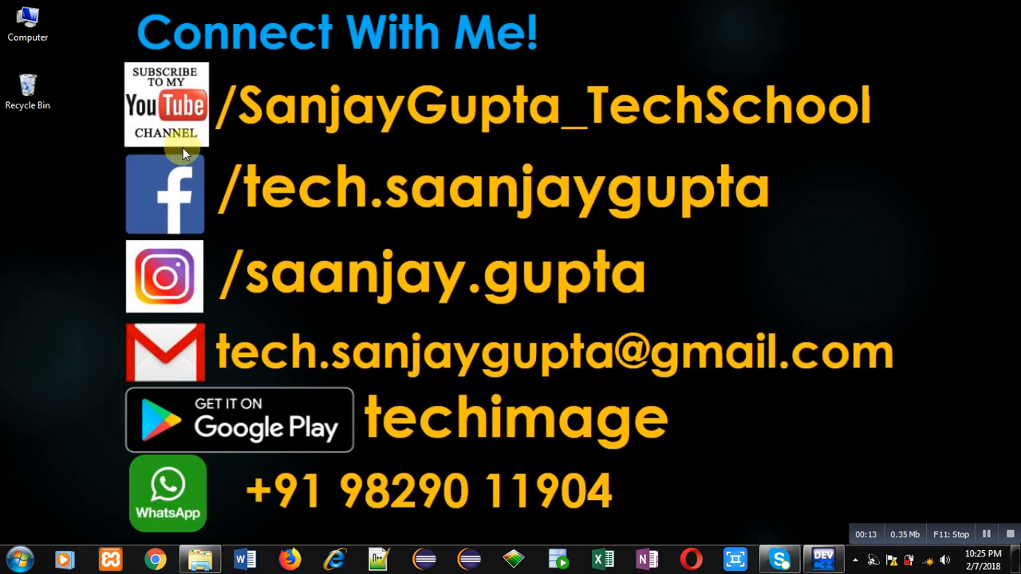
{"action": "mouse_move", "coordinate": [222, 134]}
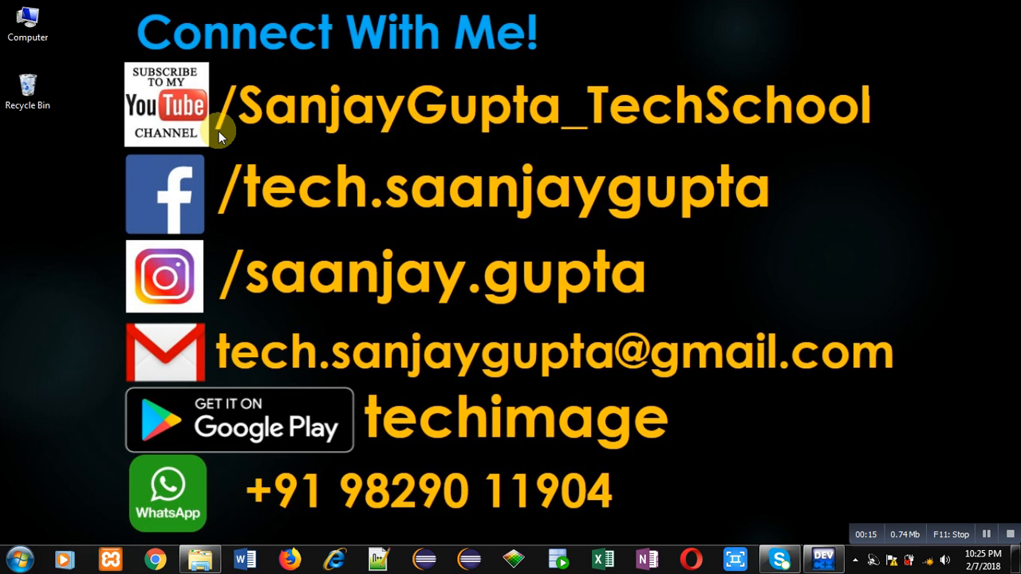
{"action": "mouse_move", "coordinate": [187, 144]}
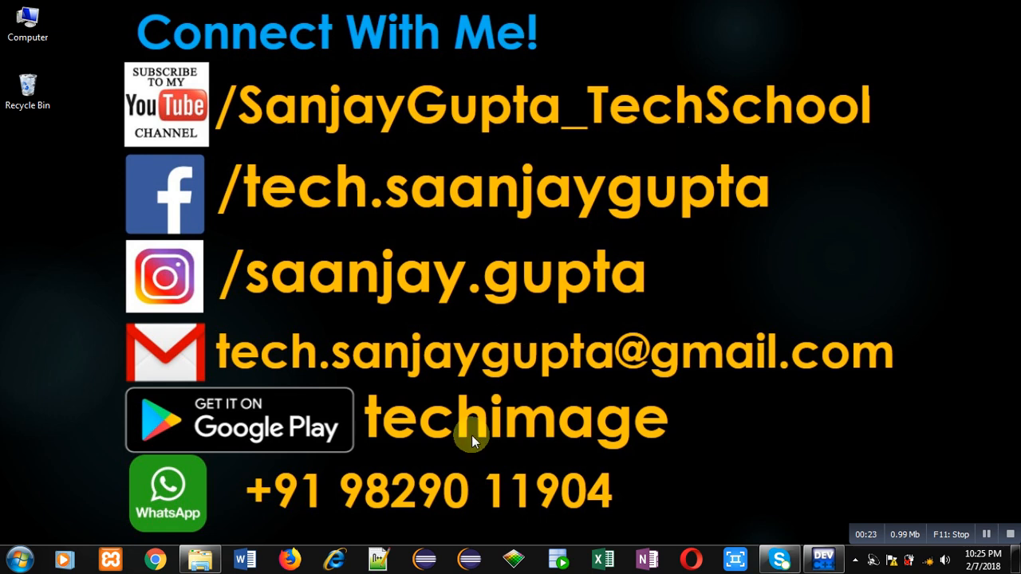
{"action": "mouse_move", "coordinate": [461, 453]}
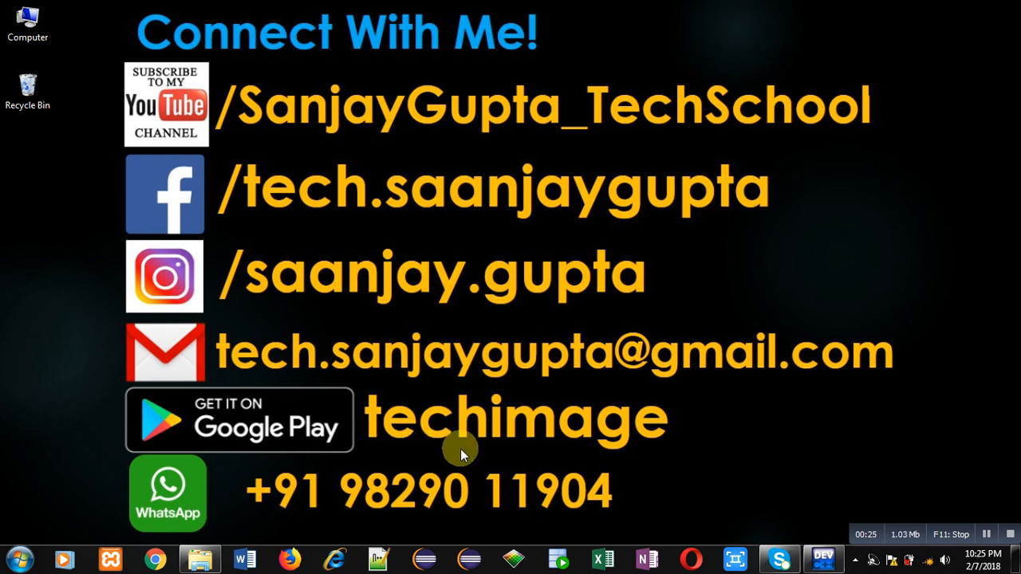
{"action": "mouse_move", "coordinate": [717, 525]}
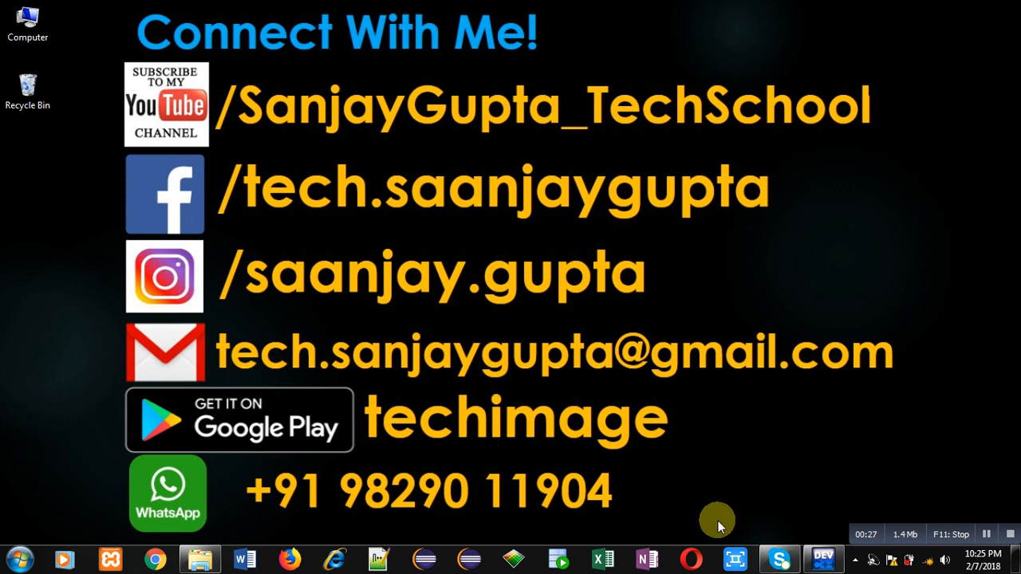
- Return to test1.c in Dev-C++ and add #include<stdio.h> on line 2
{"action": "left_click", "coordinate": [824, 558]}
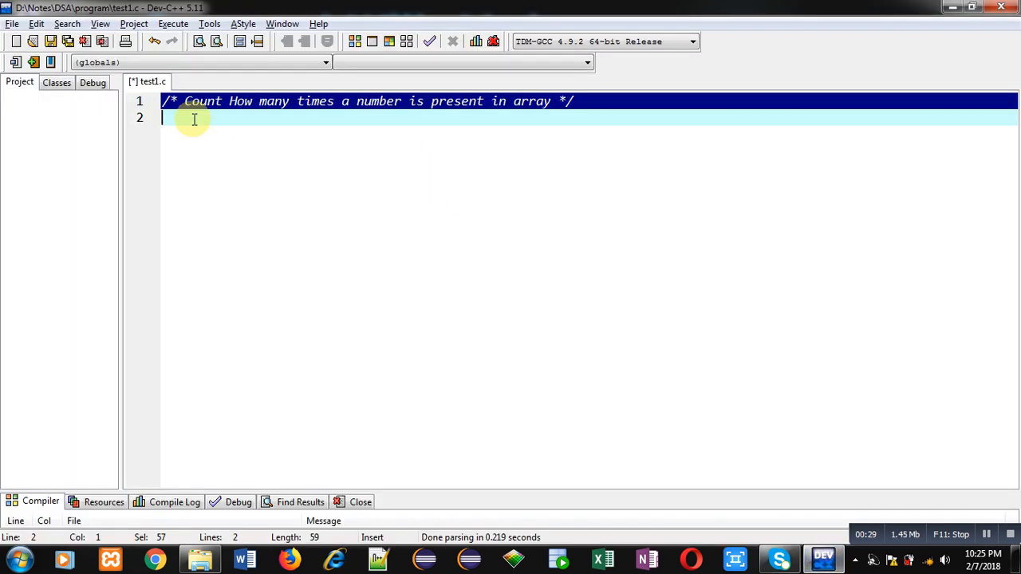
{"action": "left_click", "coordinate": [194, 119]}
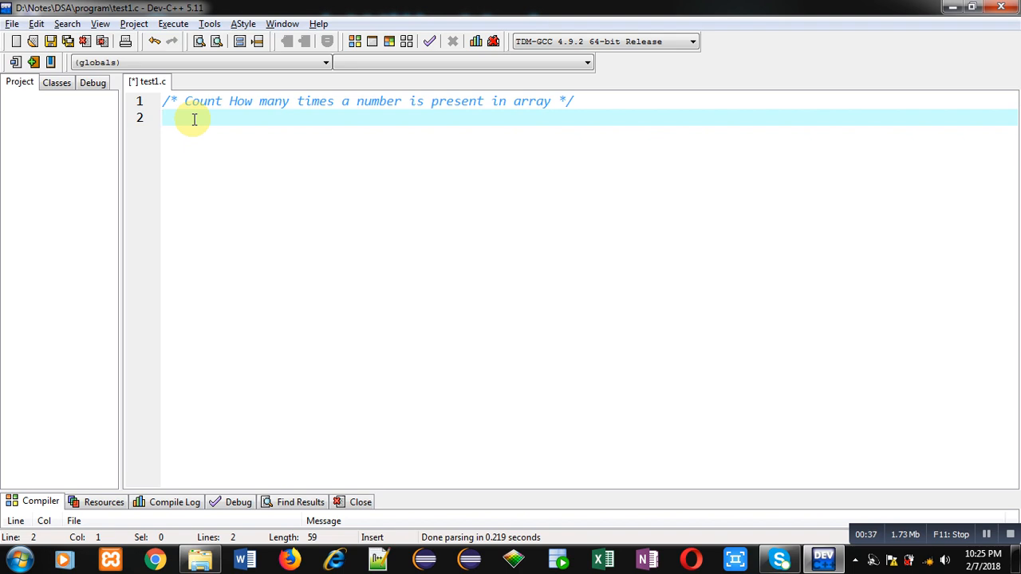
{"action": "type", "text": "#includ"}
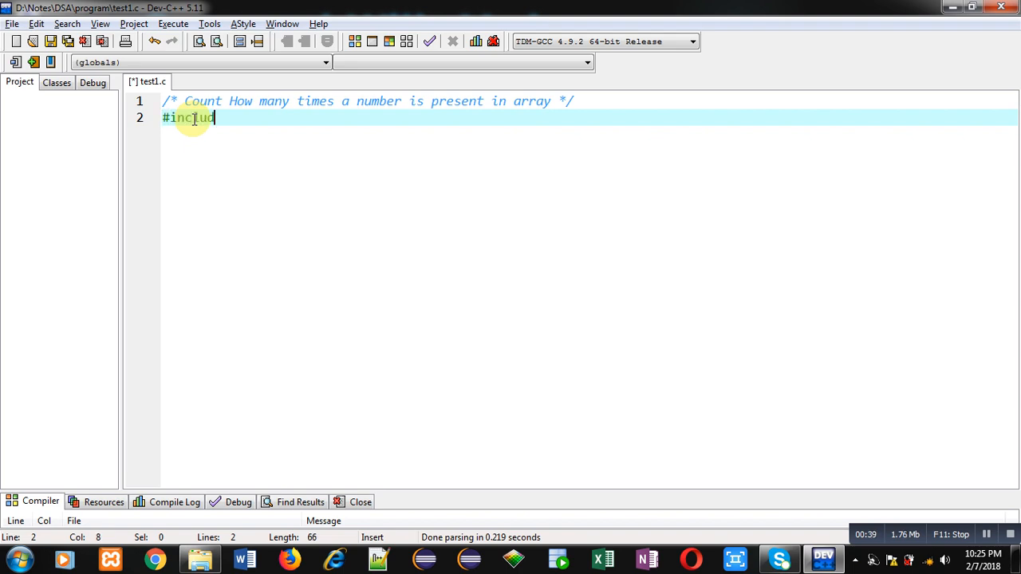
{"action": "type", "text": "e<stdio.h>"}
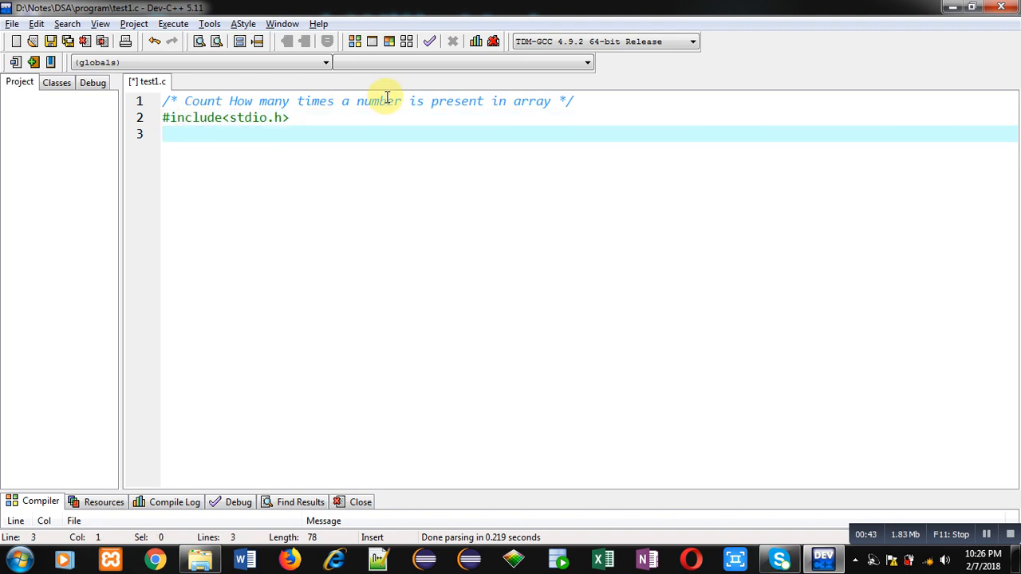
- Add int main() with braces, declaring int a[10], n, i, c=0
{"action": "type", "text": "int main()"}
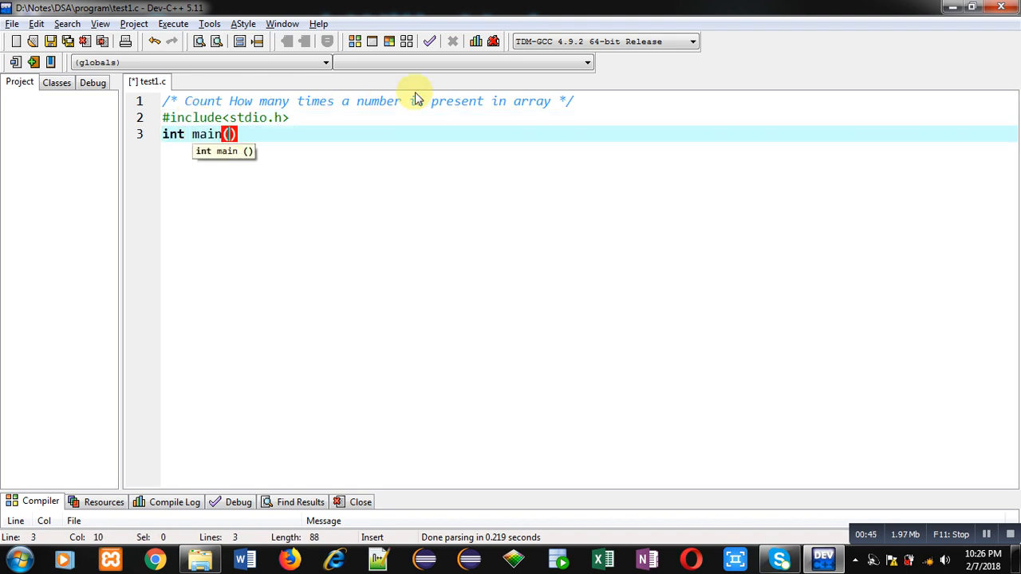
{"action": "key", "text": "Return"}
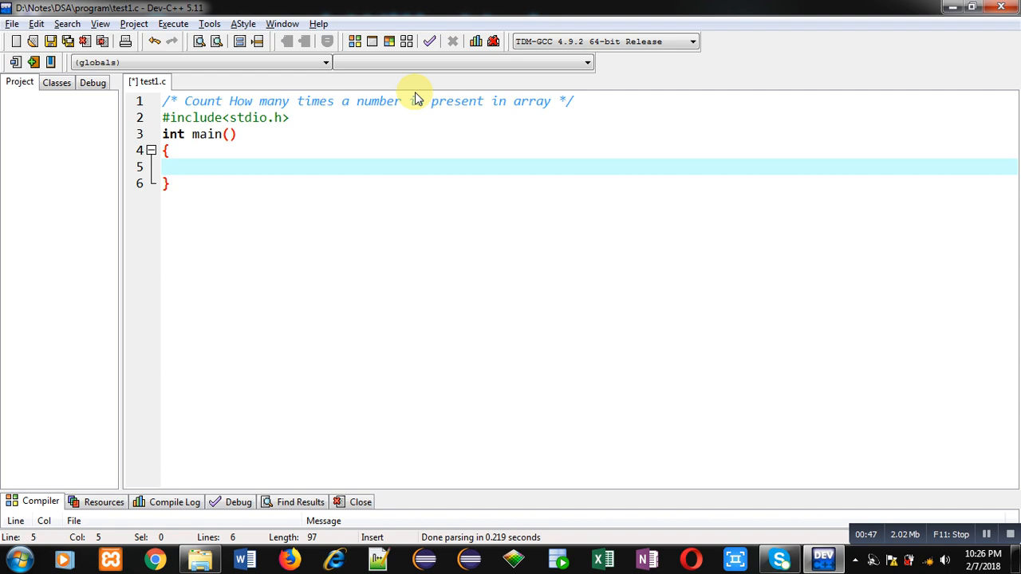
{"action": "type", "text": "int a"}
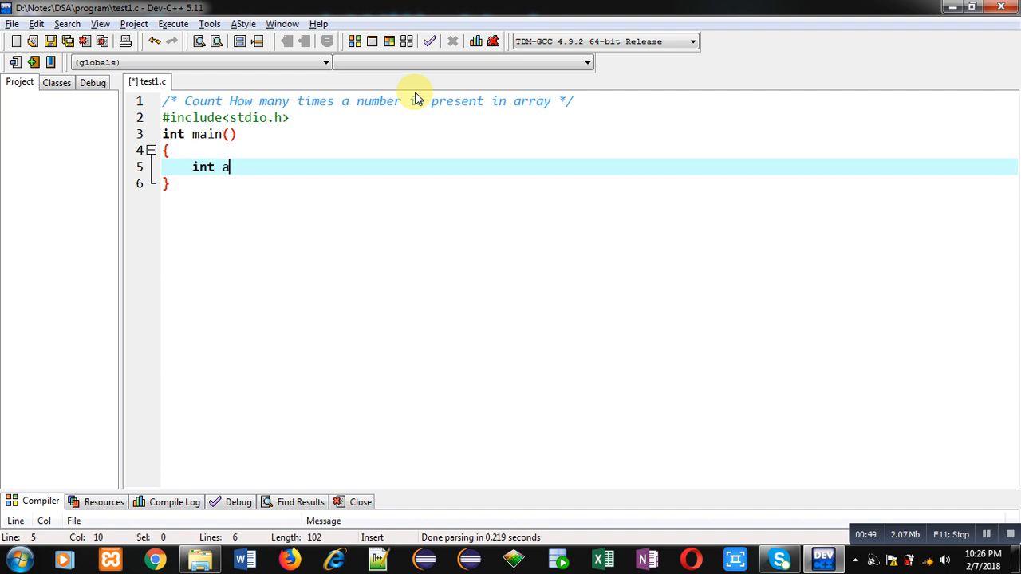
{"action": "type", "text": "[10,]"}
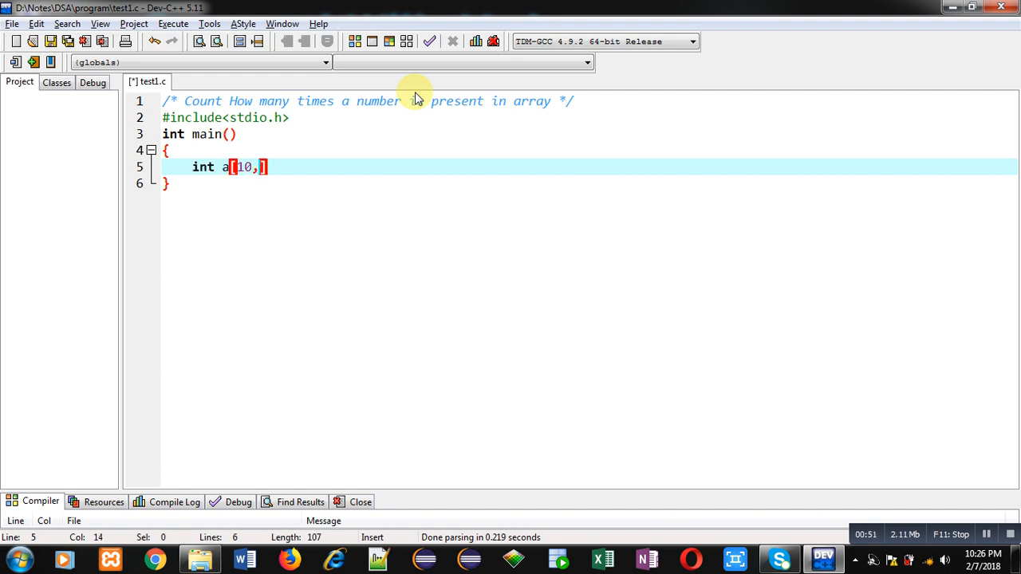
{"action": "type", "text": "]"}
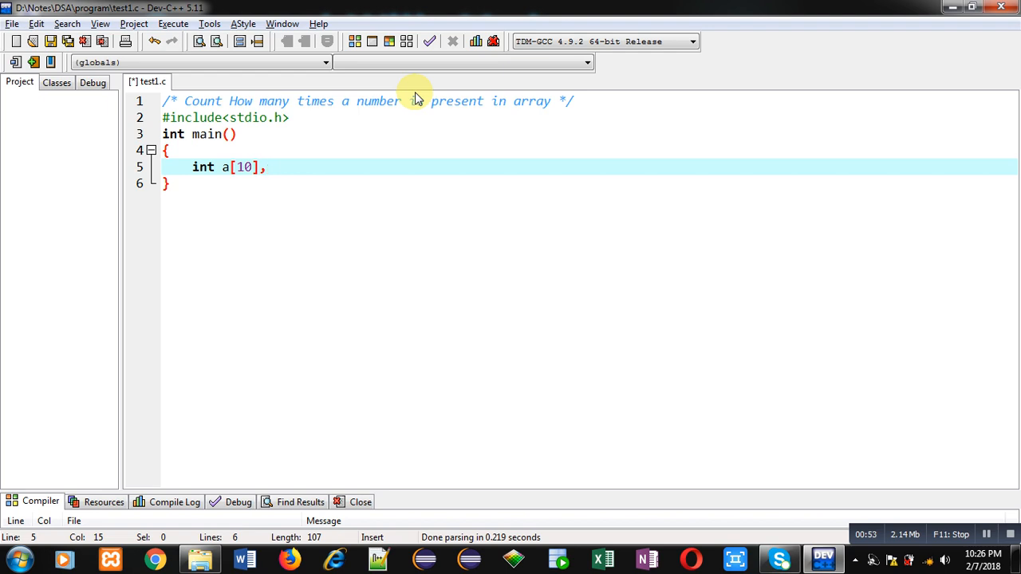
{"action": "type", "text": "n"}
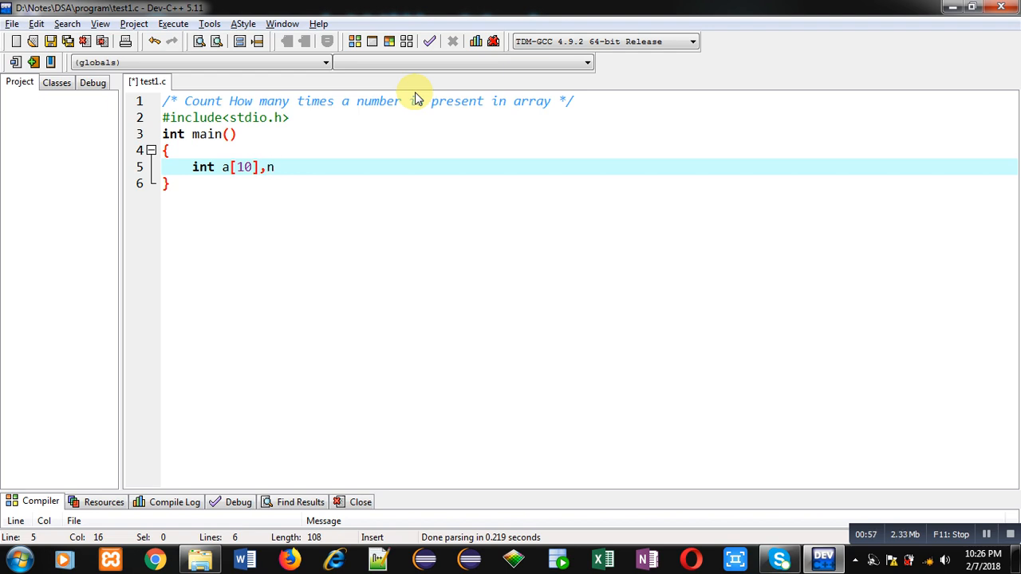
{"action": "type", "text": ",i"}
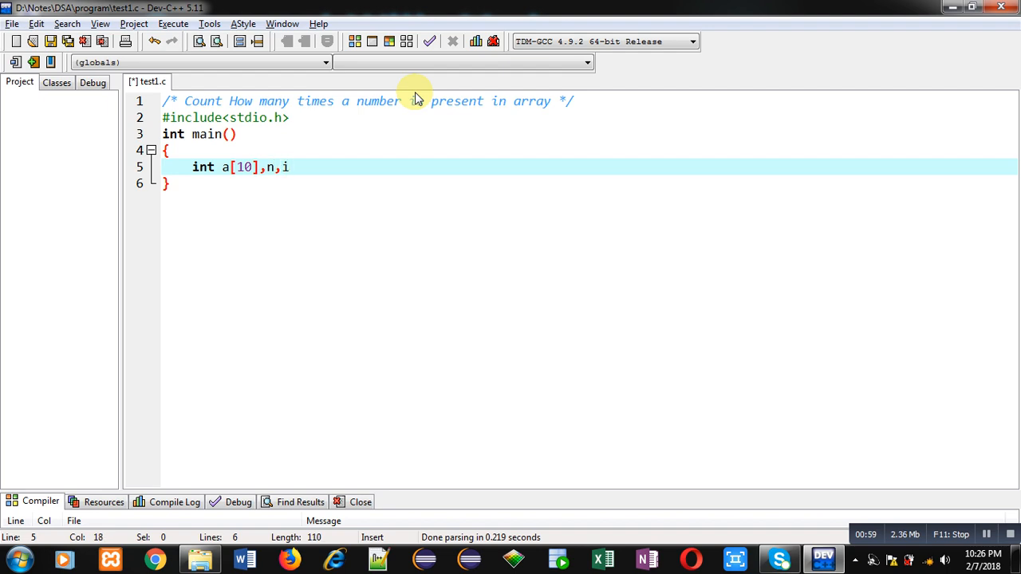
{"action": "type", "text": ","}
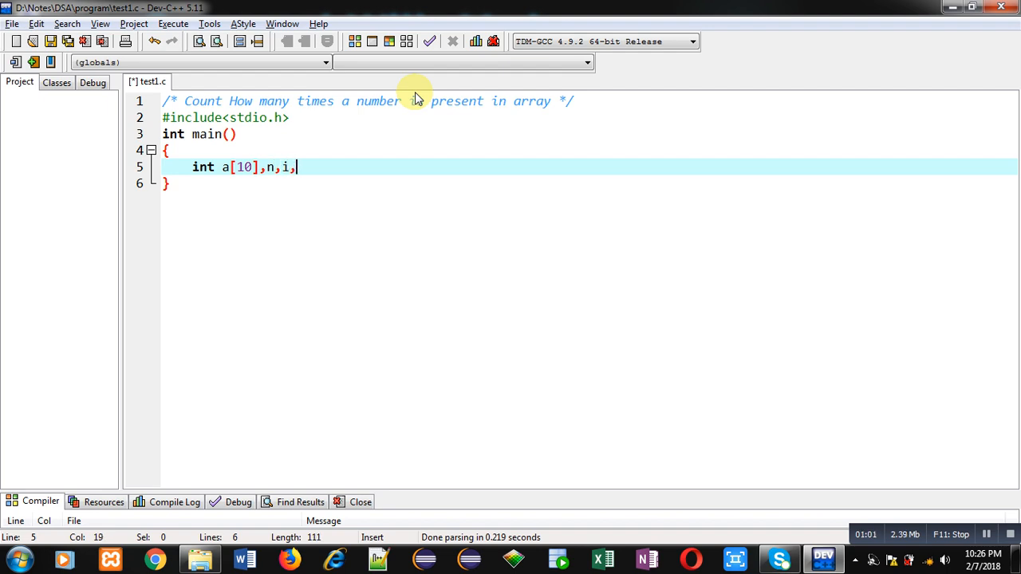
{"action": "type", "text": "c=0;"}
{"action": "type", "text": "printf(\""}
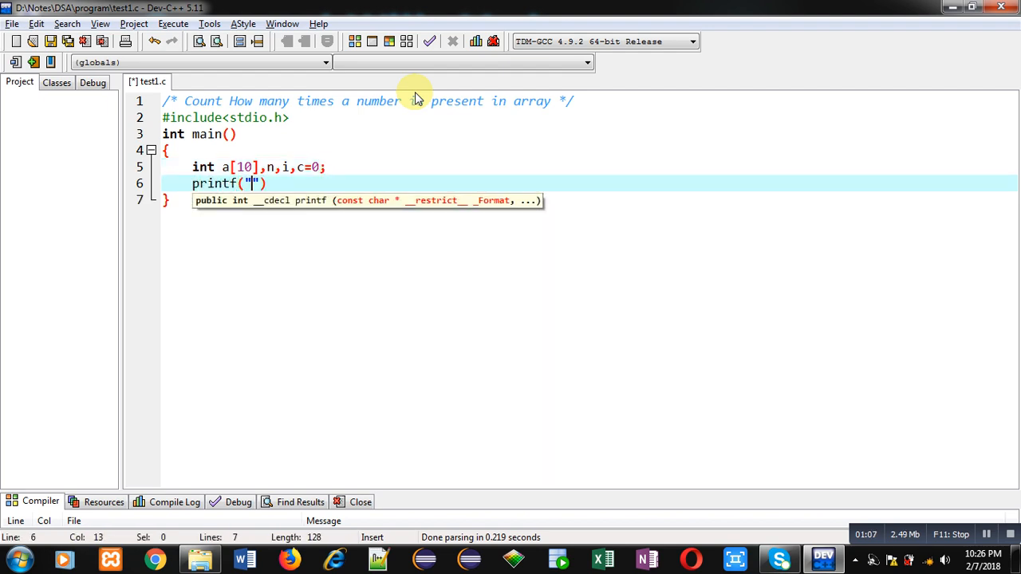
- Print the prompt "Enter 10 Elements"
{"action": "type", "text": "\\n"}
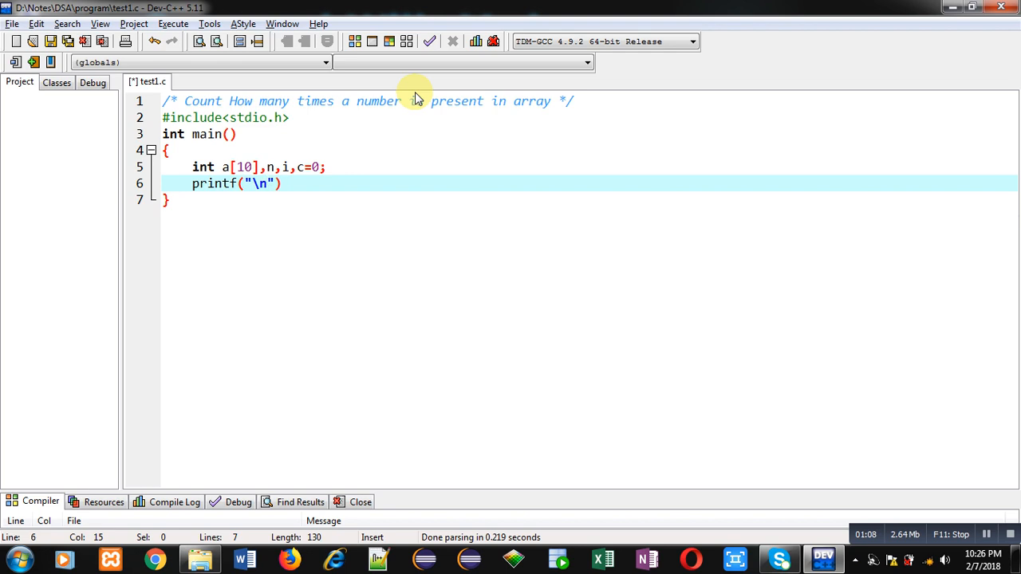
{"action": "type", "text": "Enter 1"}
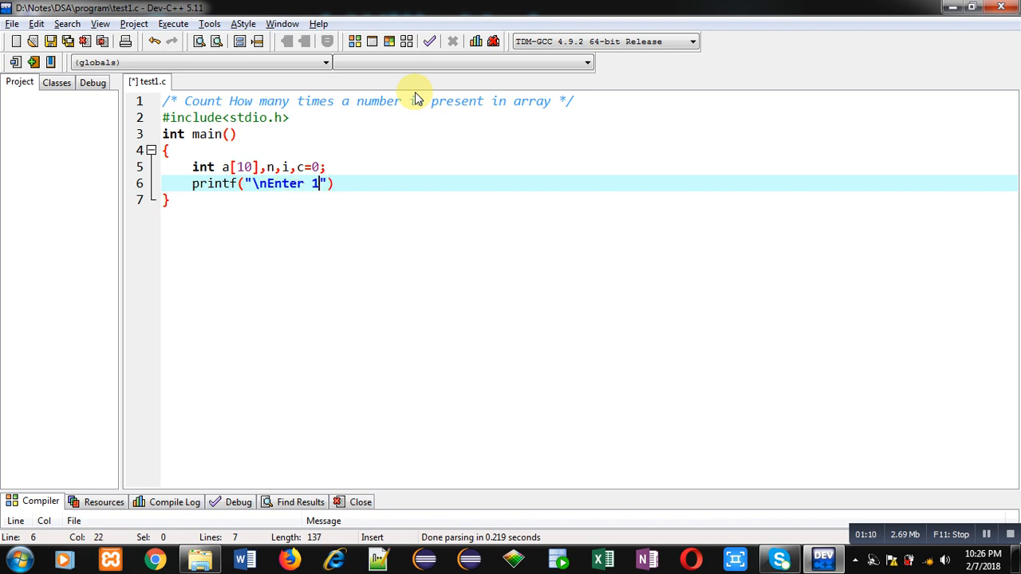
{"action": "type", "text": "0 Eleme"}
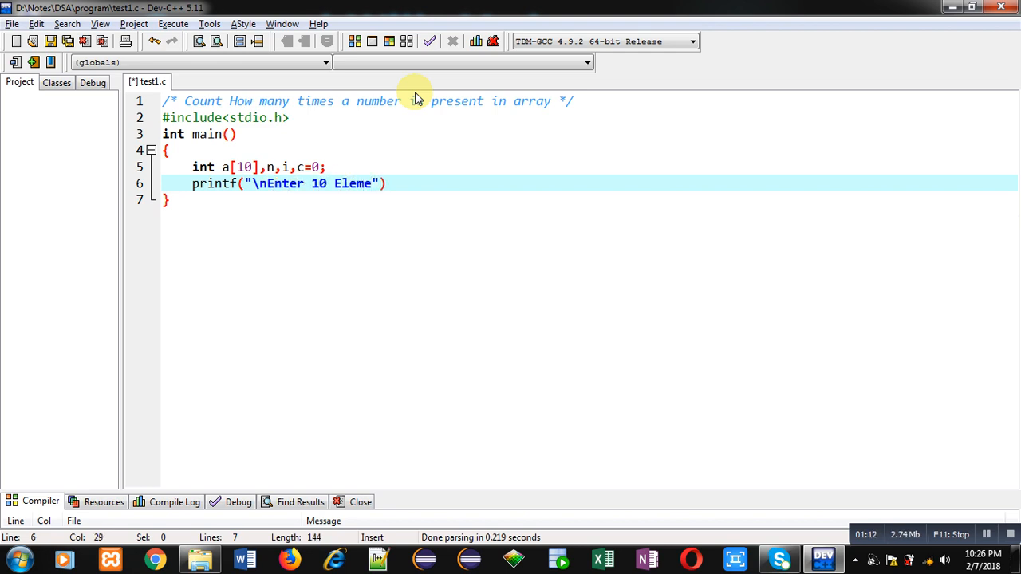
{"action": "type", "text": "nts\");"}
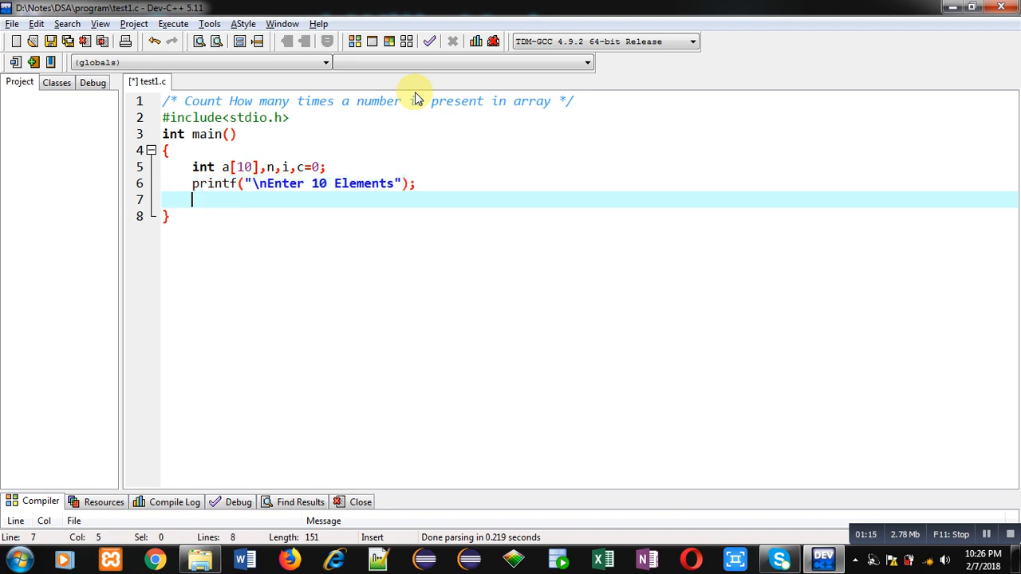
- Add for(i=0;i<10;i++) reading each element with scanf("%d",&a[i])
{"action": "type", "text": "for(i=0)"}
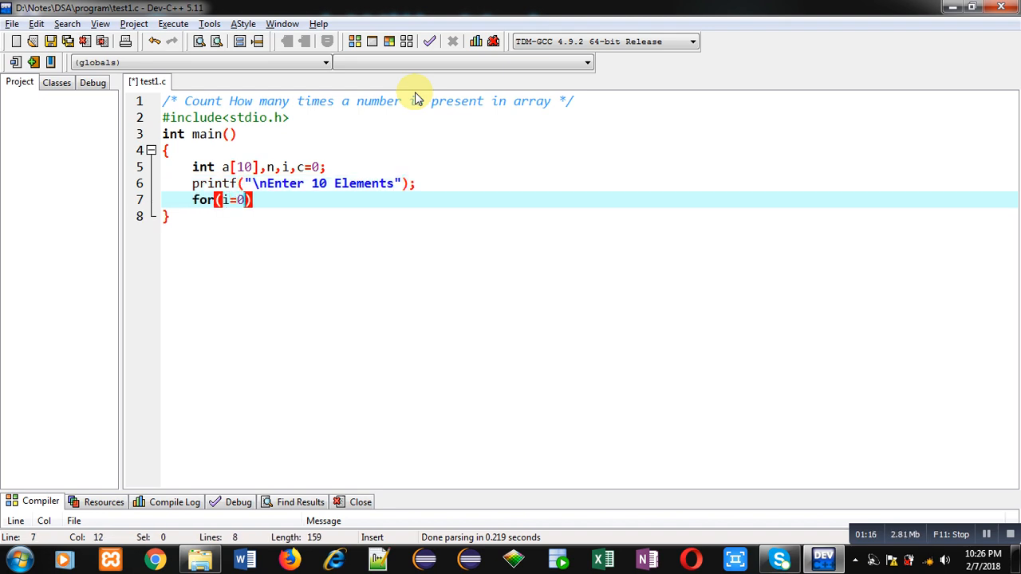
{"action": "type", "text": ";i<10"}
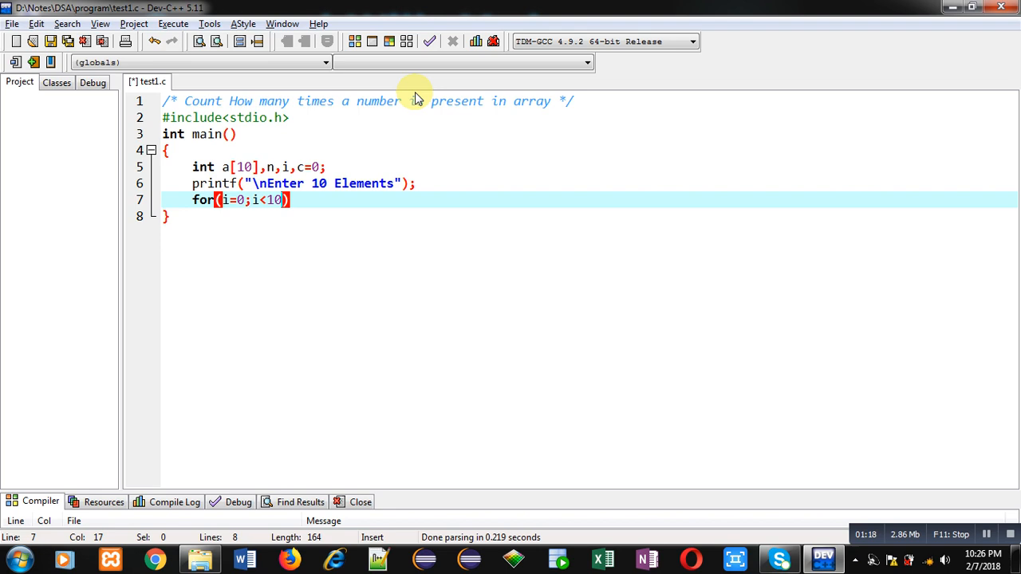
{"action": "type", "text": ";i++"}
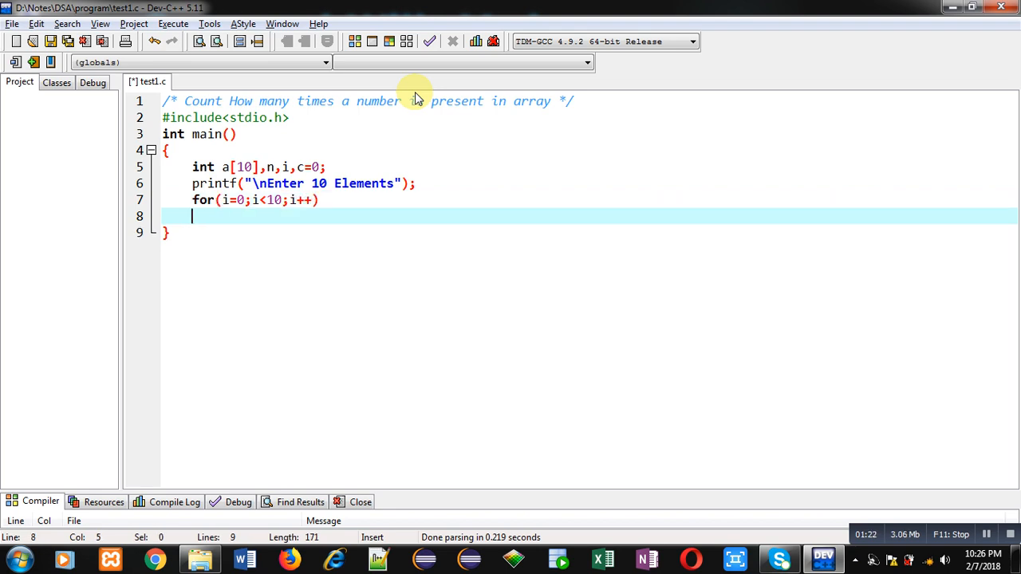
{"action": "type", "text": "scanf(\"%d\",&a"}
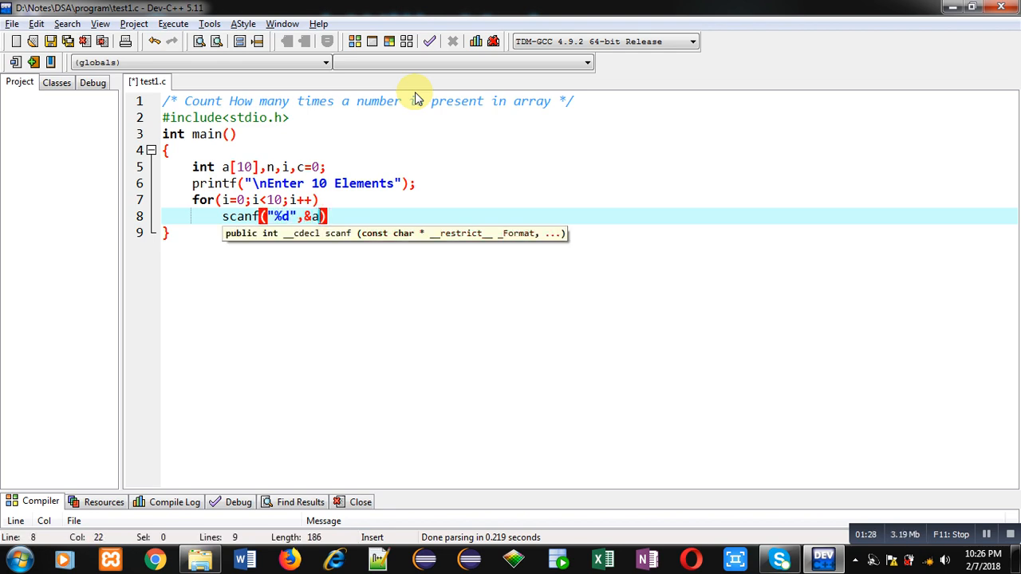
{"action": "type", "text": "[i]"}
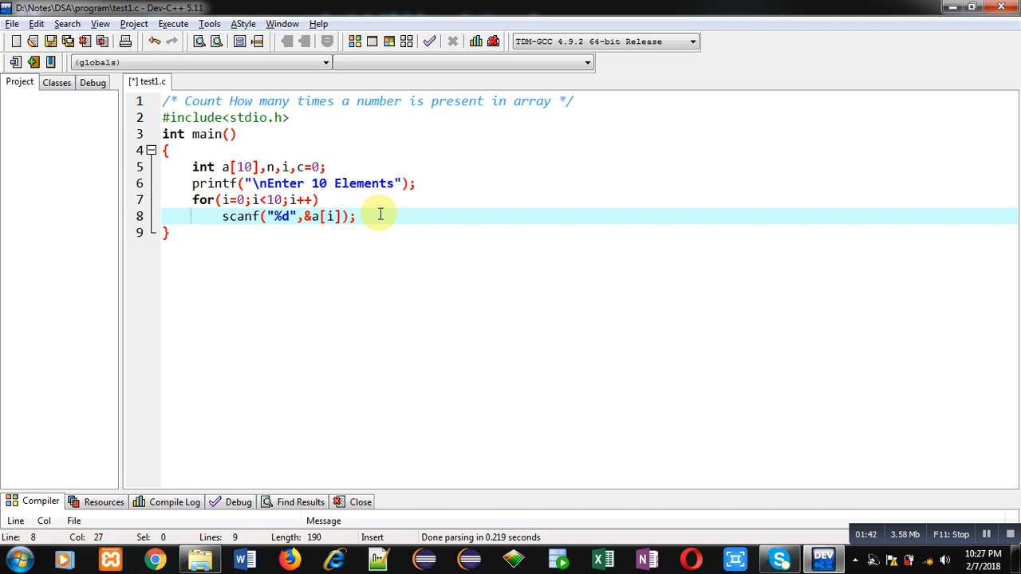
- Print "Enter the number which you want to count" and read it with scanf("%d",&n)
{"action": "key", "text": "Return"}
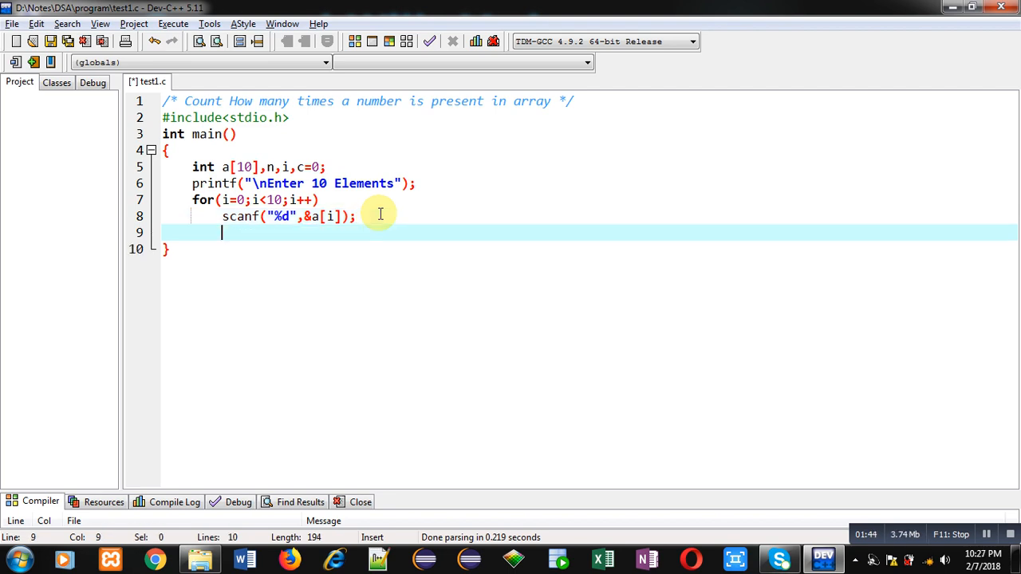
{"action": "key", "text": "Return"}
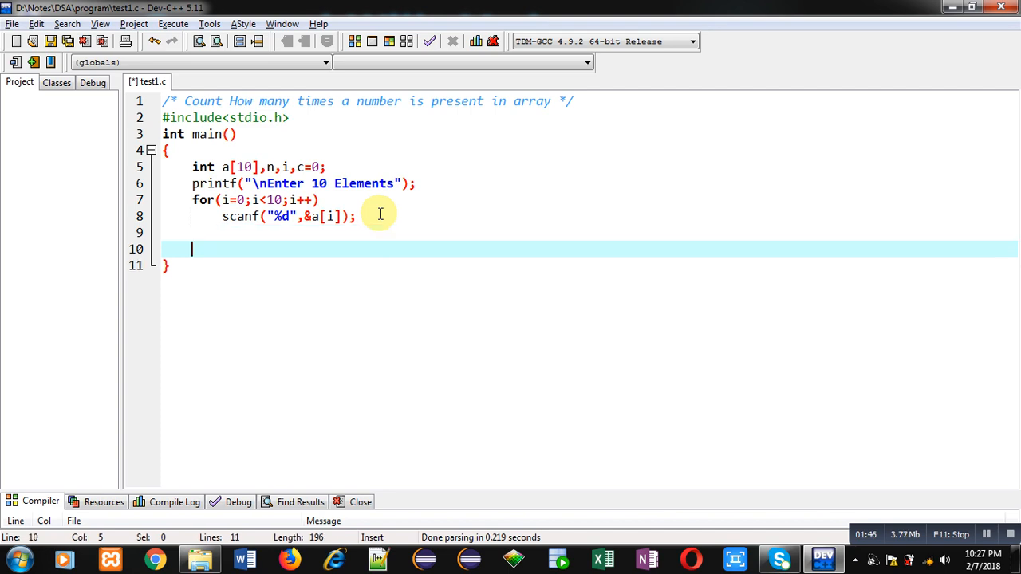
{"action": "type", "text": "printf("}
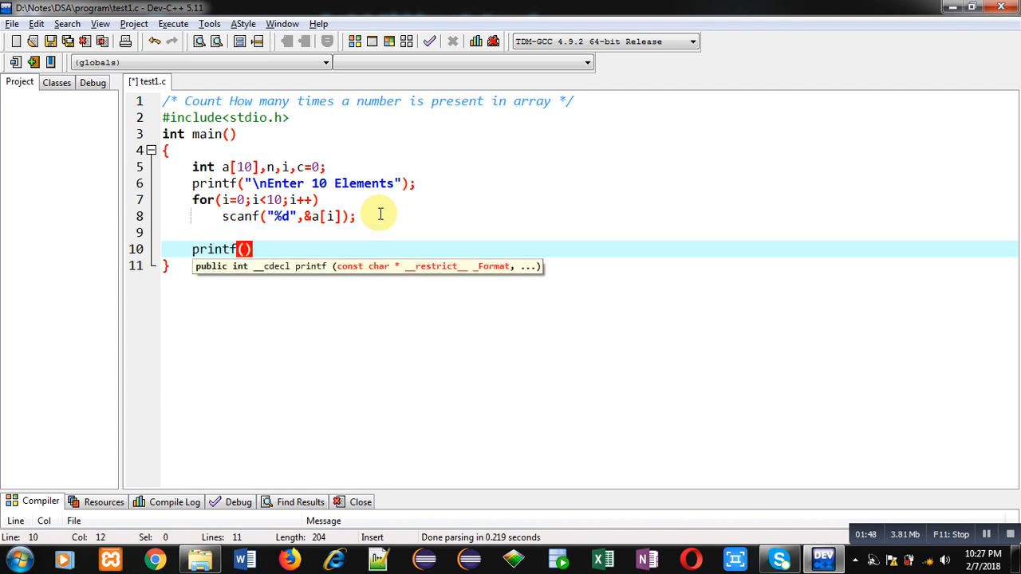
{"action": "type", "text": "\"\\nEnter"}
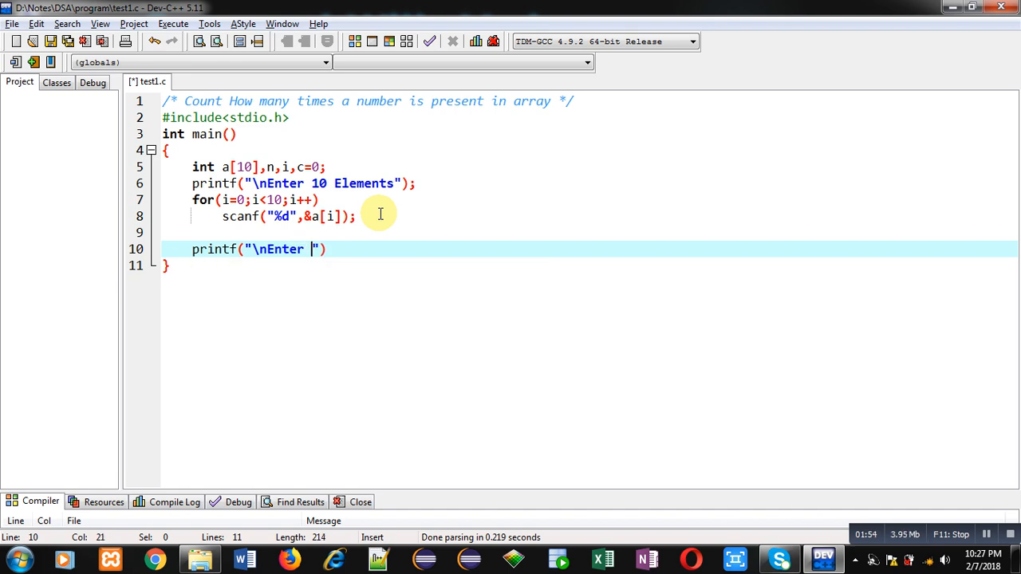
{"action": "type", "text": "the number"}
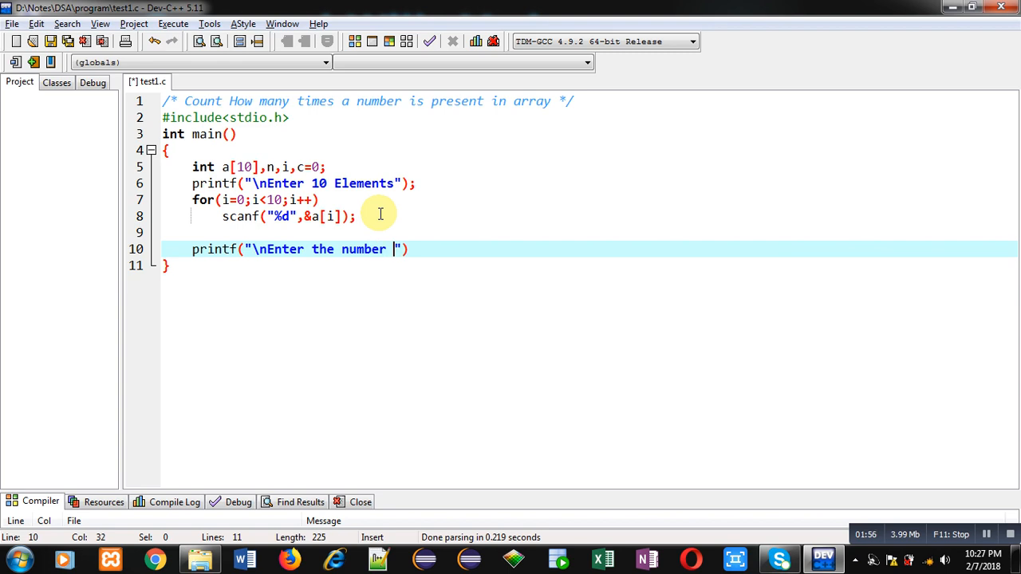
{"action": "type", "text": "which you"}
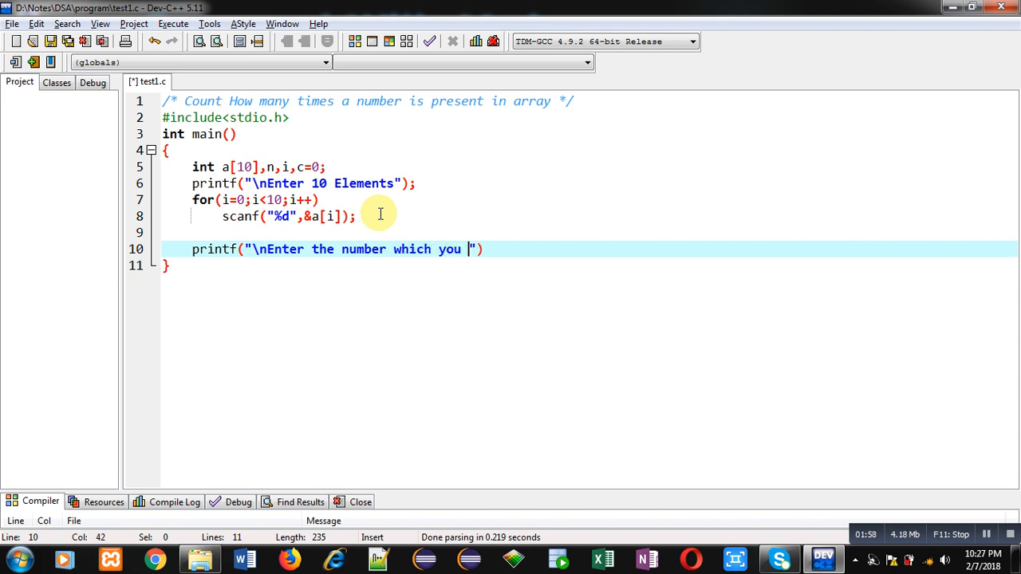
{"action": "type", "text": "want to count"}
{"action": "type", "text": "scanf"}
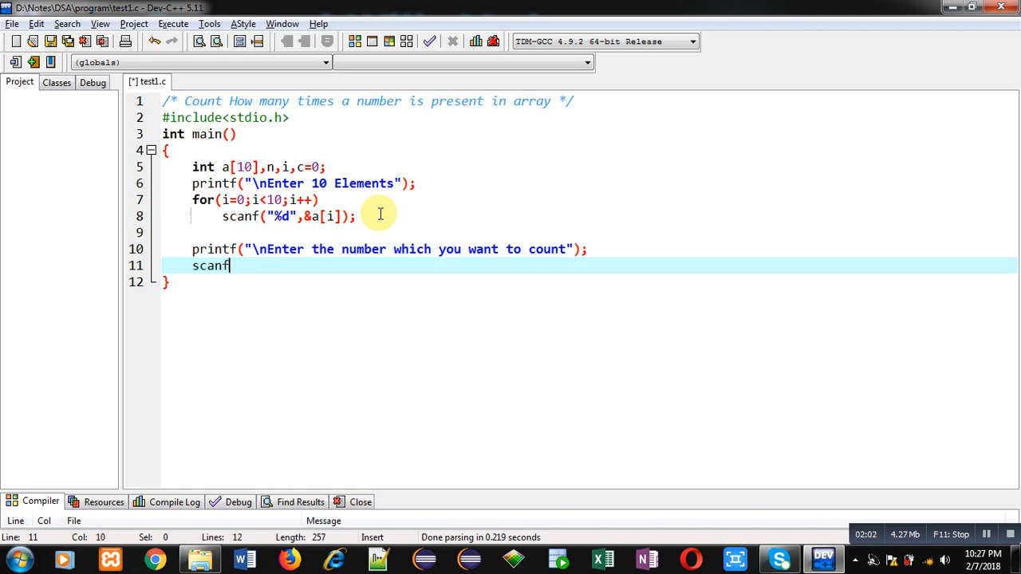
{"action": "type", "text": "(\"%d\")"}
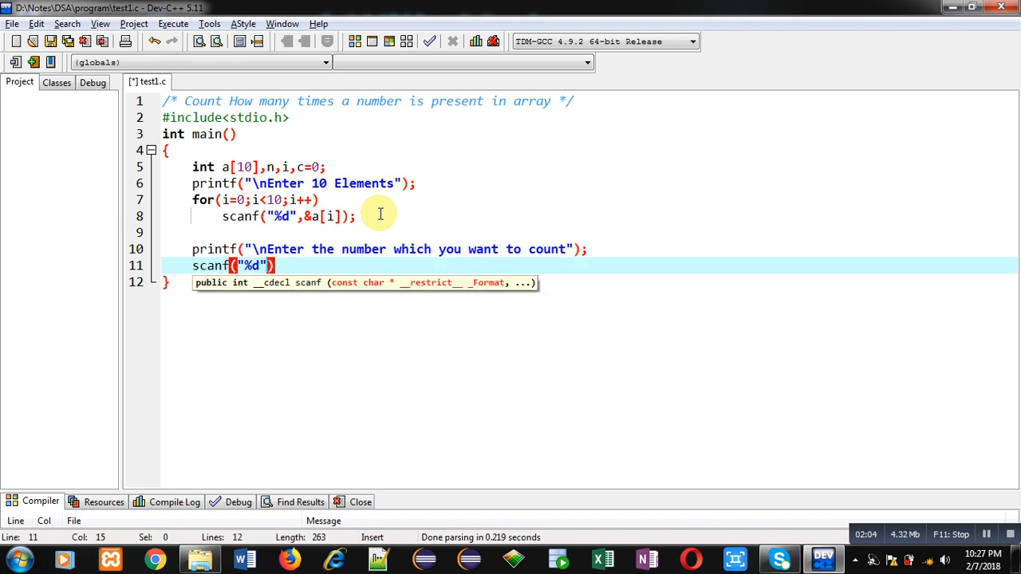
{"action": "type", "text": ",&n"}
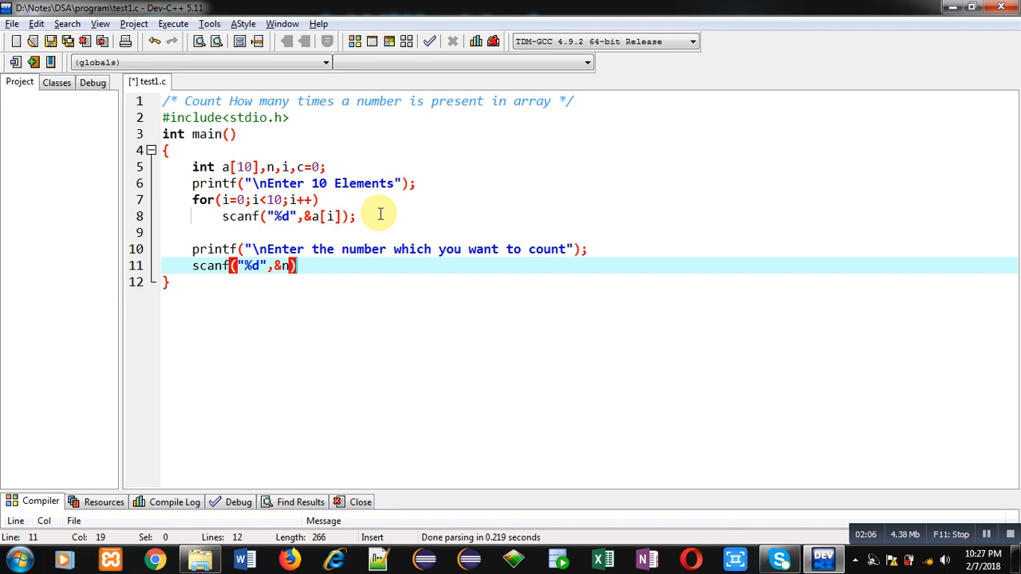
{"action": "type", "text": ";"}
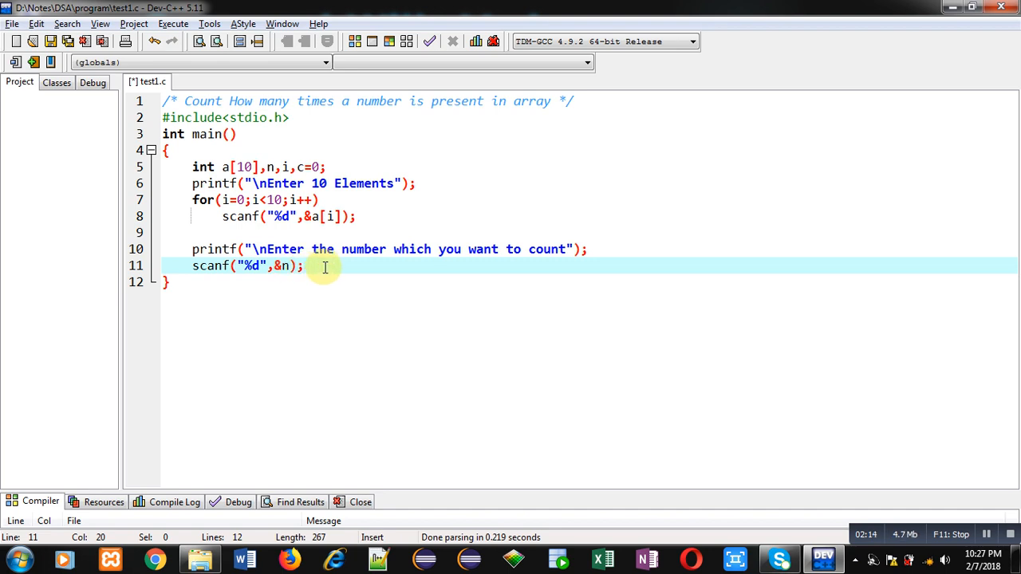
- Add a second for loop over i from 0 to 9, fixing a typo
{"action": "type", "text": "f"}
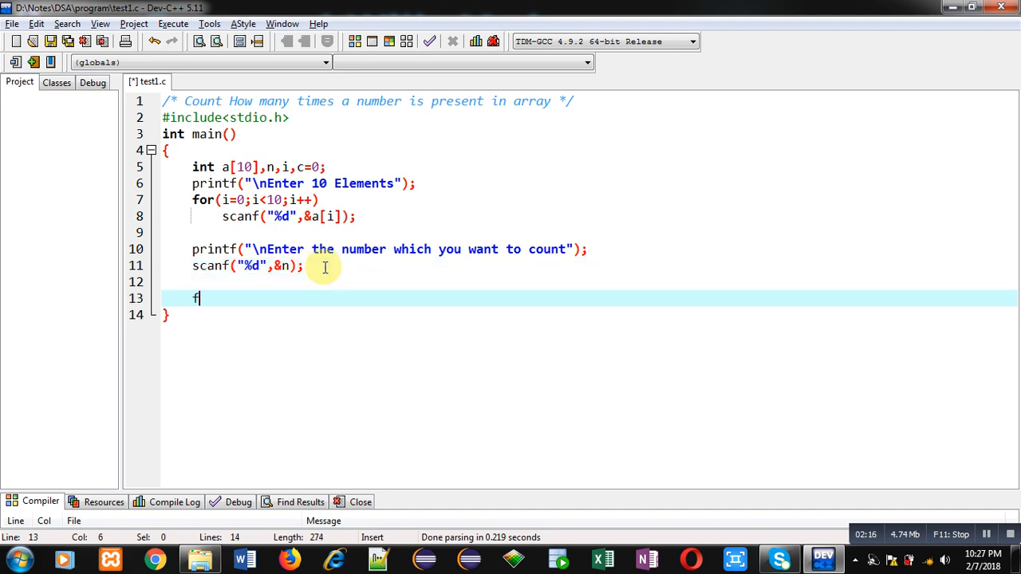
{"action": "type", "text": "or("}
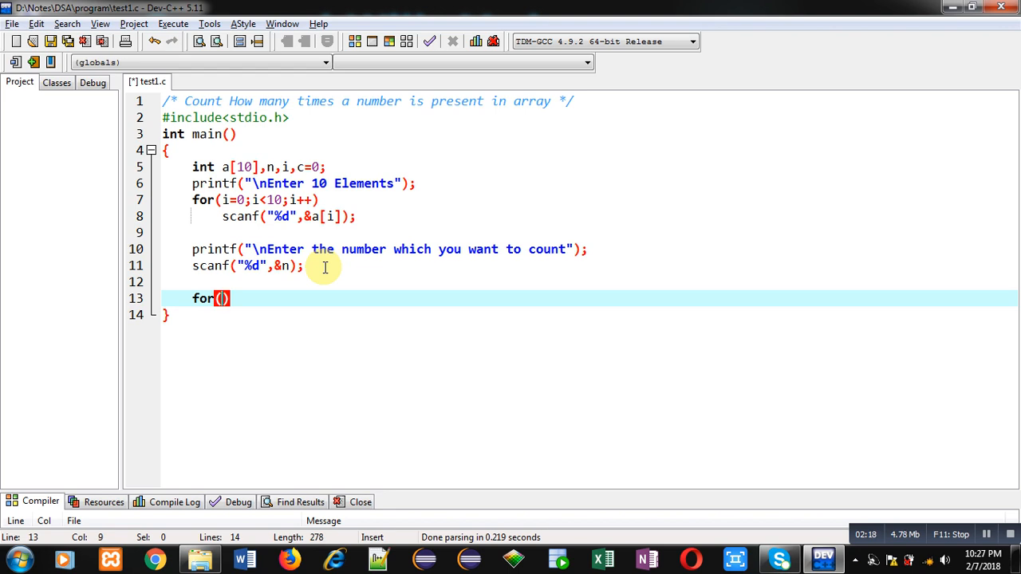
{"action": "type", "text": "i=0;i<"}
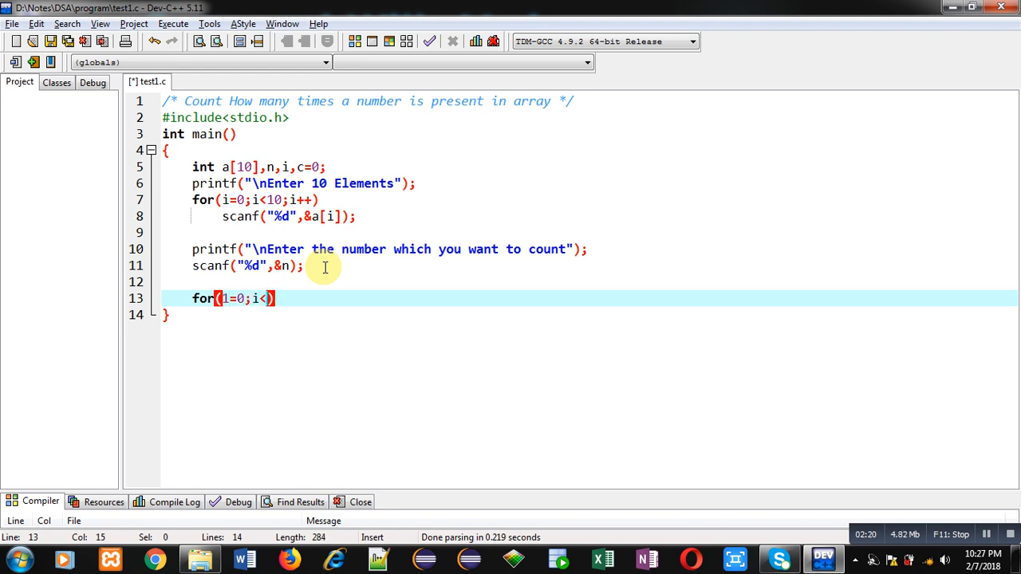
{"action": "type", "text": "10;i++"}
{"action": "type", "text": "{"}
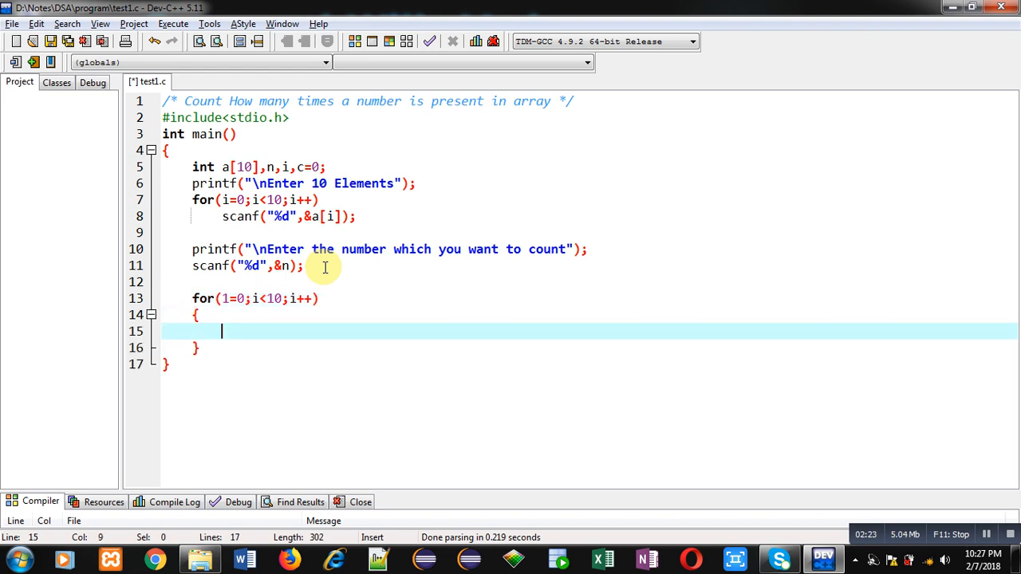
{"action": "type", "text": "if"}
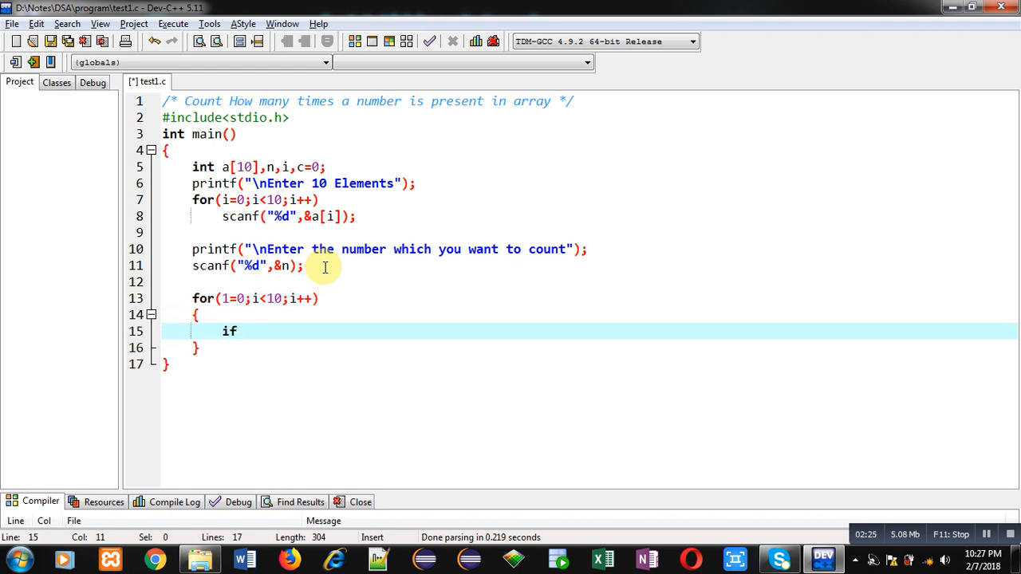
{"action": "left_click", "coordinate": [229, 299]}
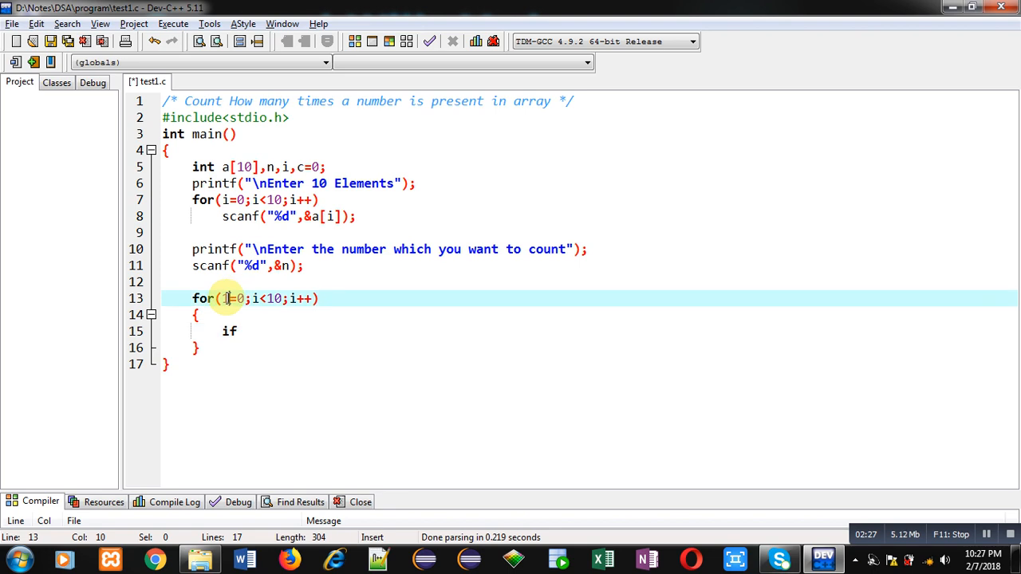
{"action": "left_click", "coordinate": [238, 331]}
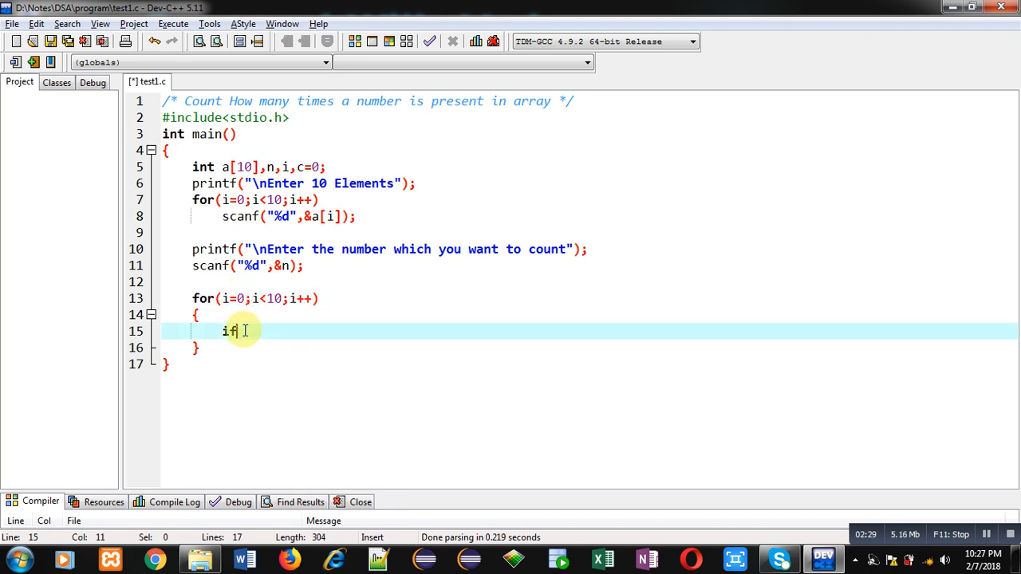
- Inside the loop, add if(a[i]==n) incrementing c
{"action": "type", "text": "()"}
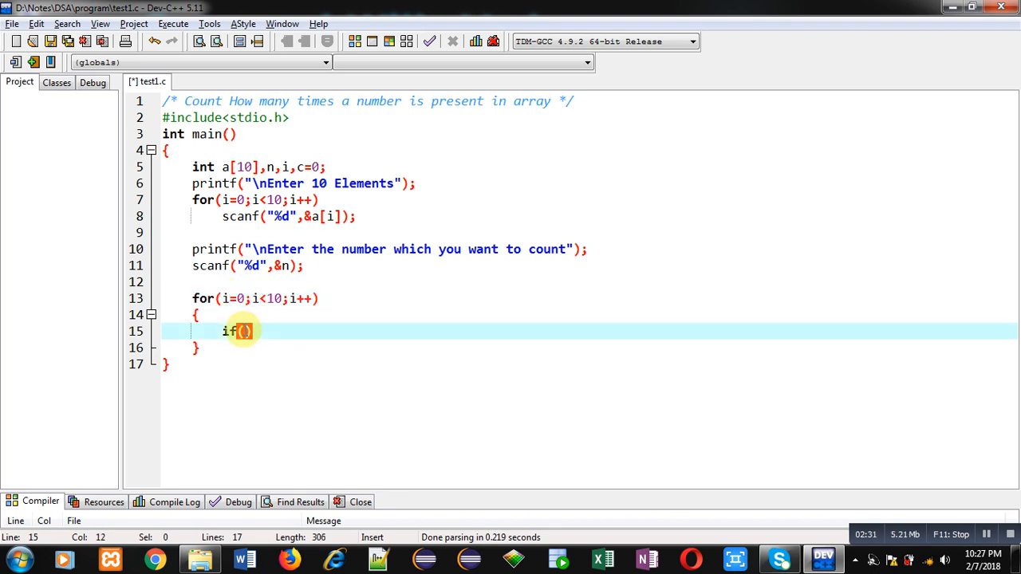
{"action": "type", "text": "a[i]"}
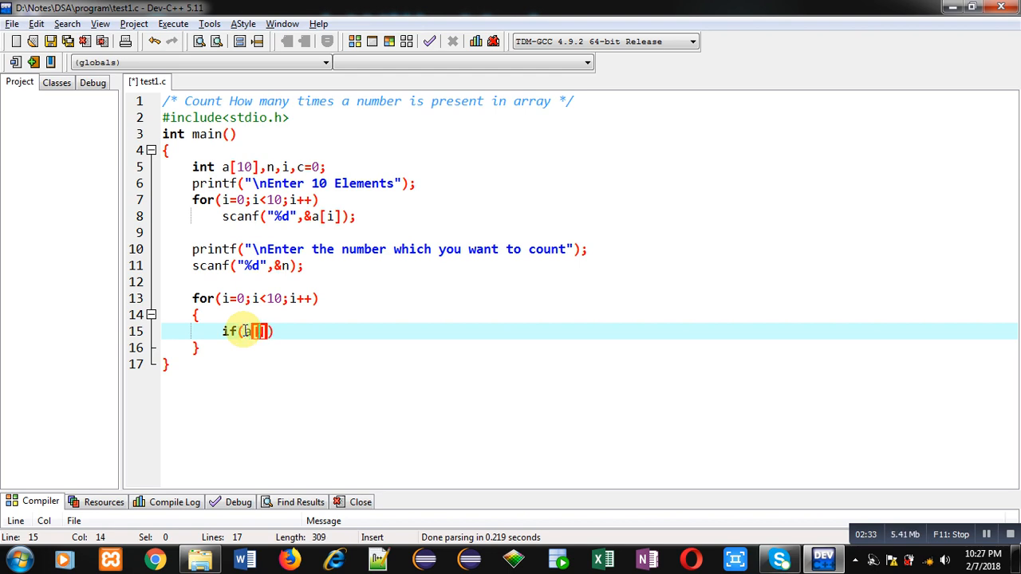
{"action": "type", "text": "i"}
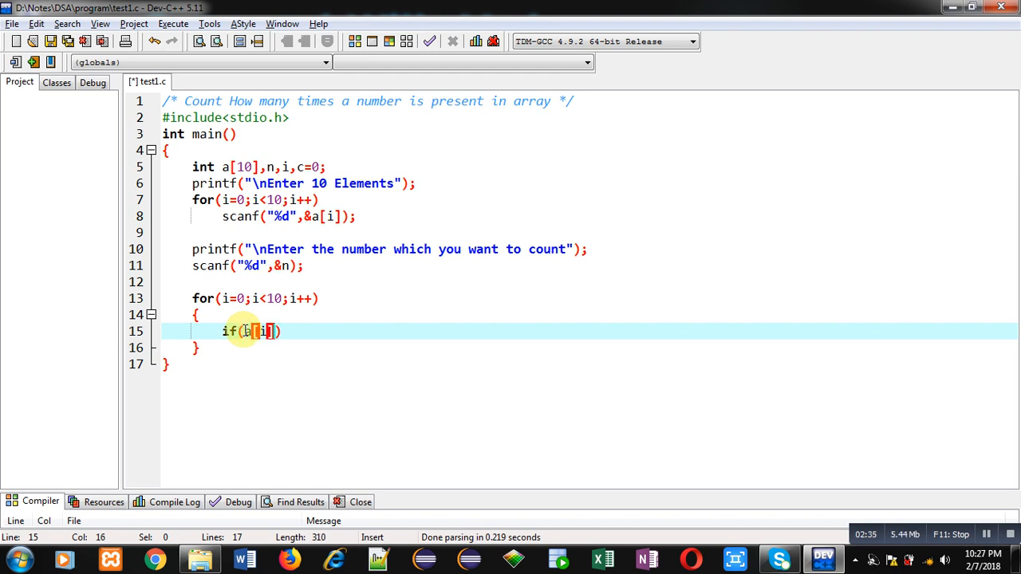
{"action": "type", "text": "==n"}
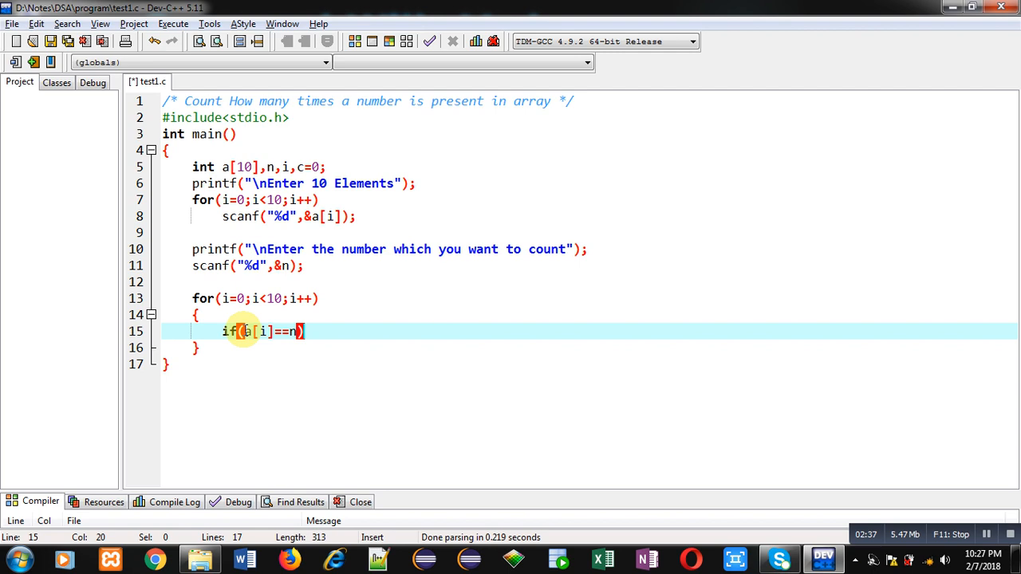
{"action": "key", "text": "Return"}
{"action": "type", "text": "c++"}
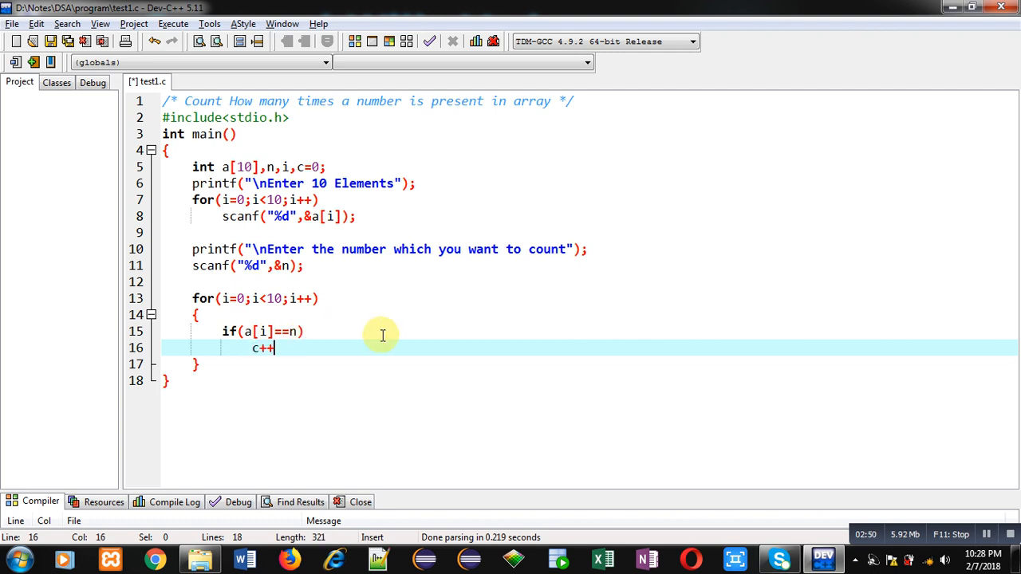
{"action": "type", "text": ";"}
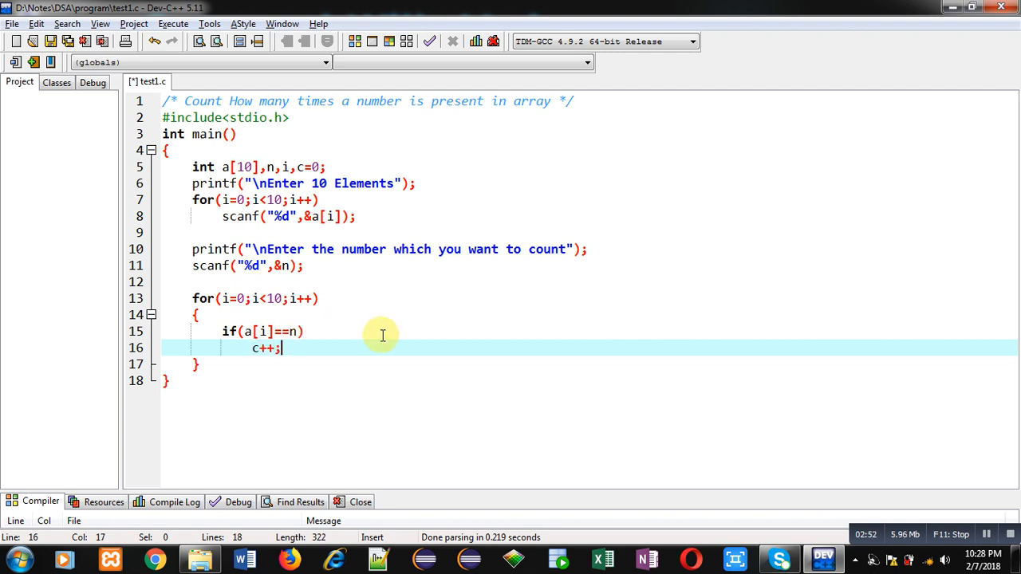
{"action": "mouse_move", "coordinate": [295, 339]}
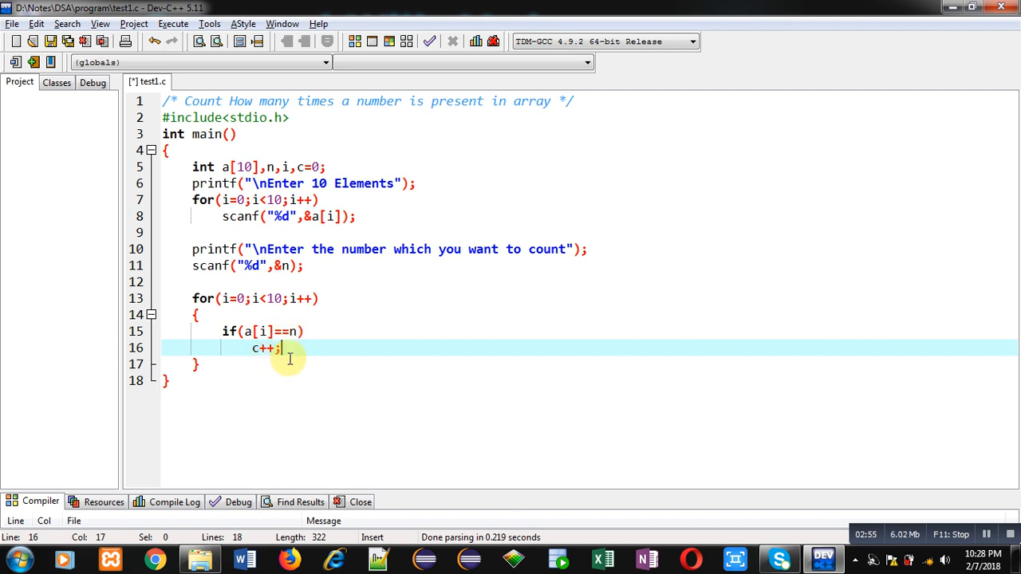
{"action": "mouse_move", "coordinate": [306, 307]}
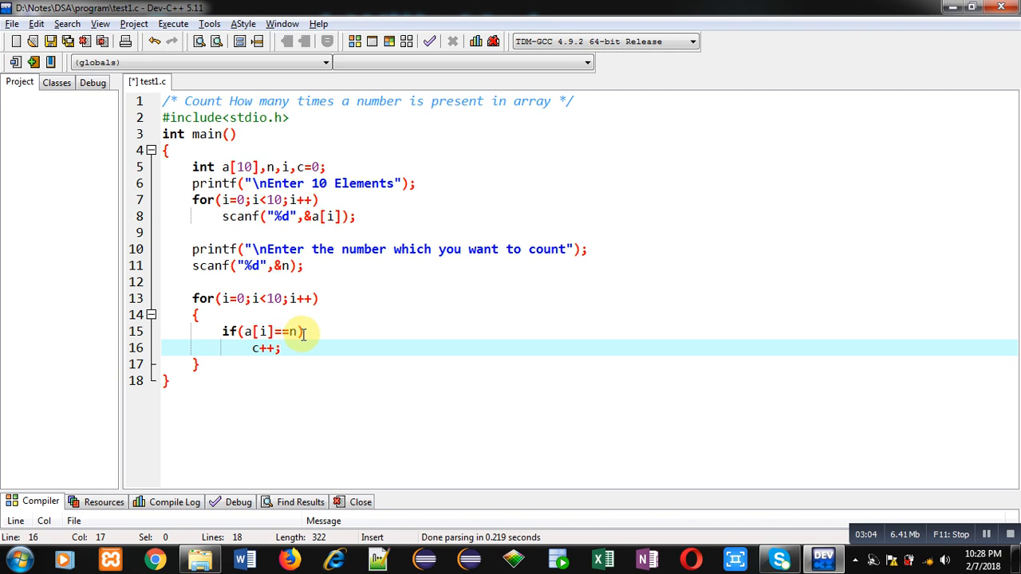
{"action": "mouse_move", "coordinate": [283, 356]}
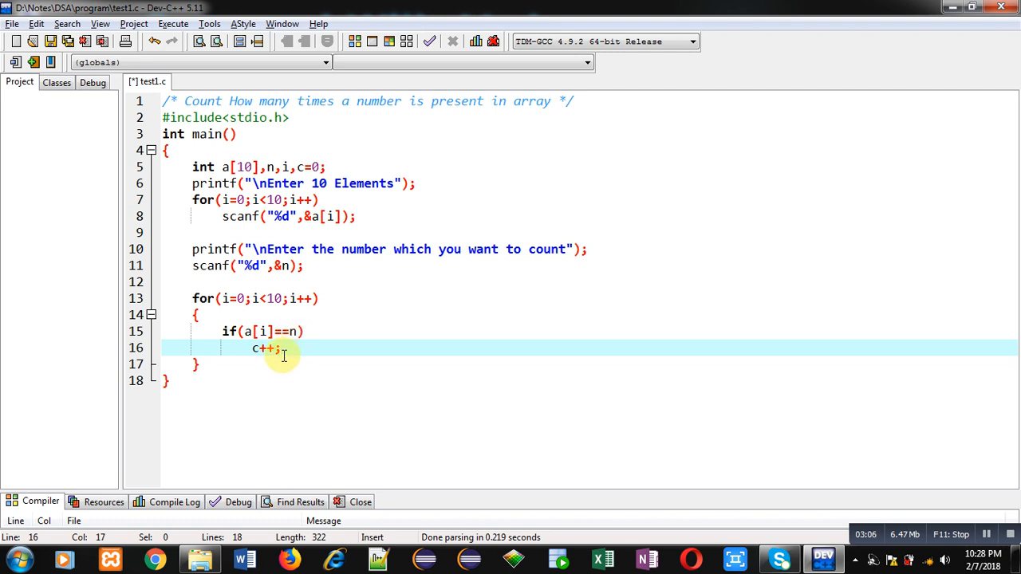
{"action": "mouse_move", "coordinate": [239, 375]}
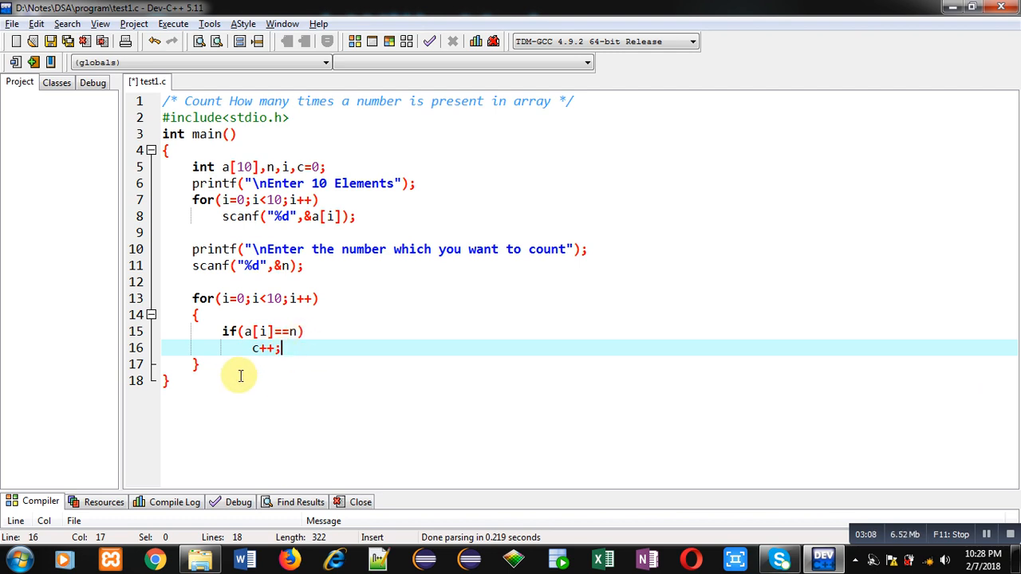
- Add printf("\nCount = %d",c); and return 0; to end main
{"action": "type", "text": "printf(\""}
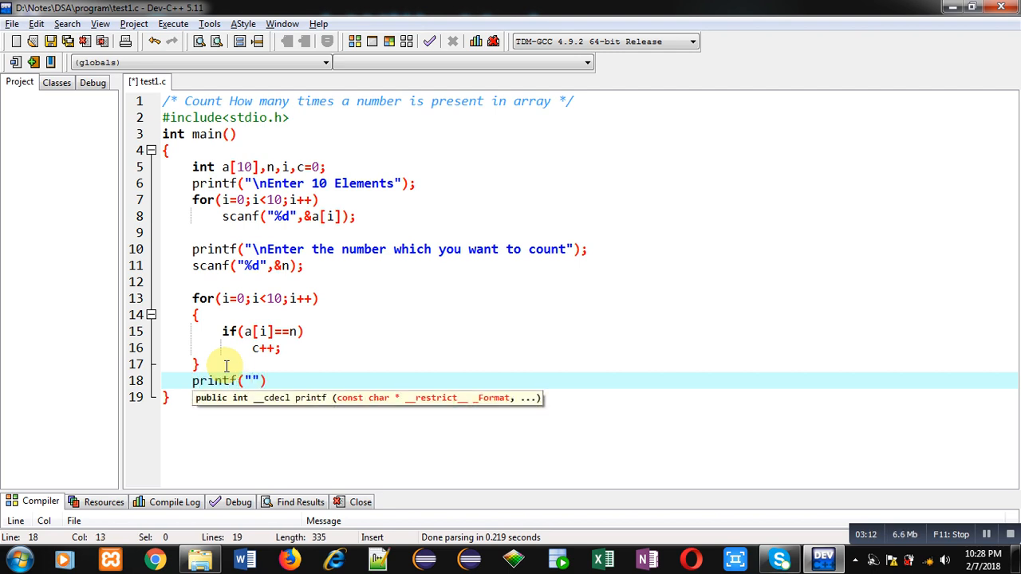
{"action": "type", "text": "\\nCou"}
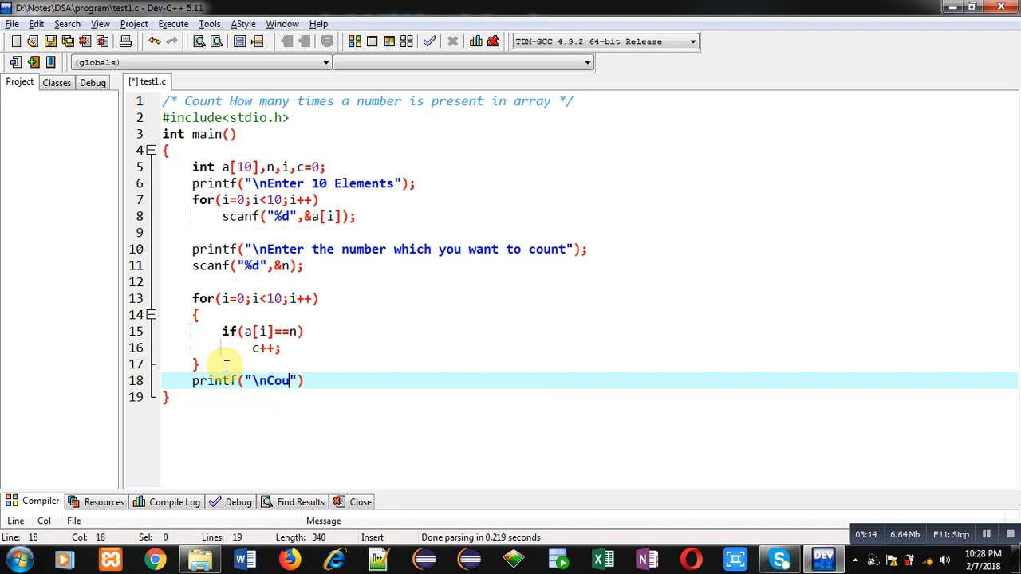
{"action": "type", "text": "nt = %d"}
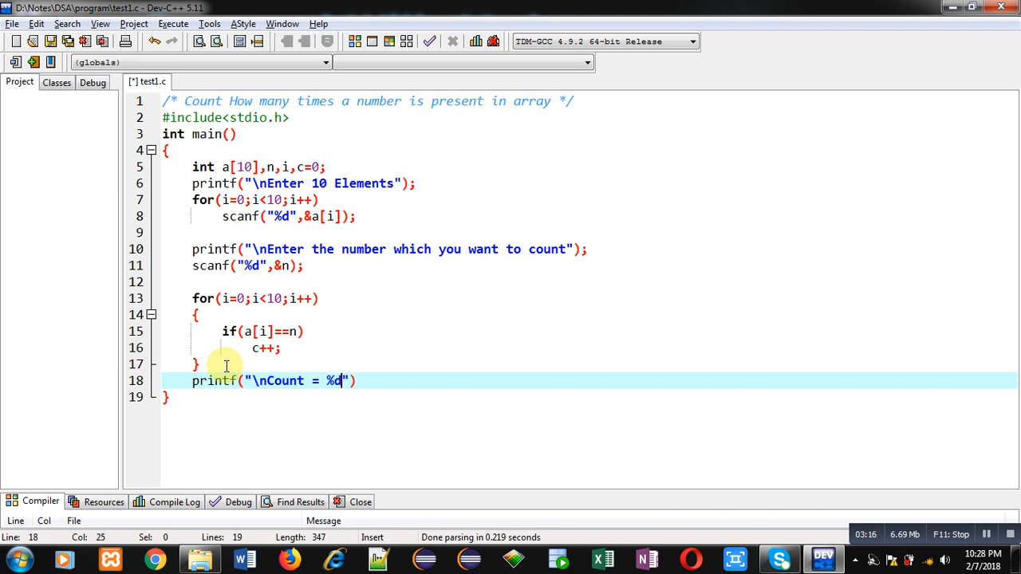
{"action": "type", "text": ",c"}
{"action": "type", "text": "return"}
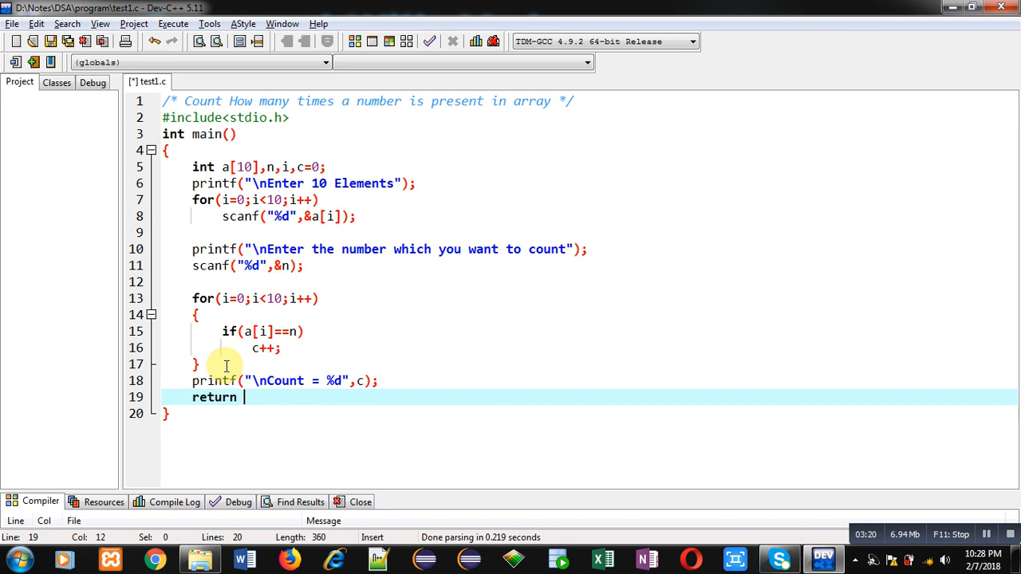
{"action": "type", "text": "0;"}
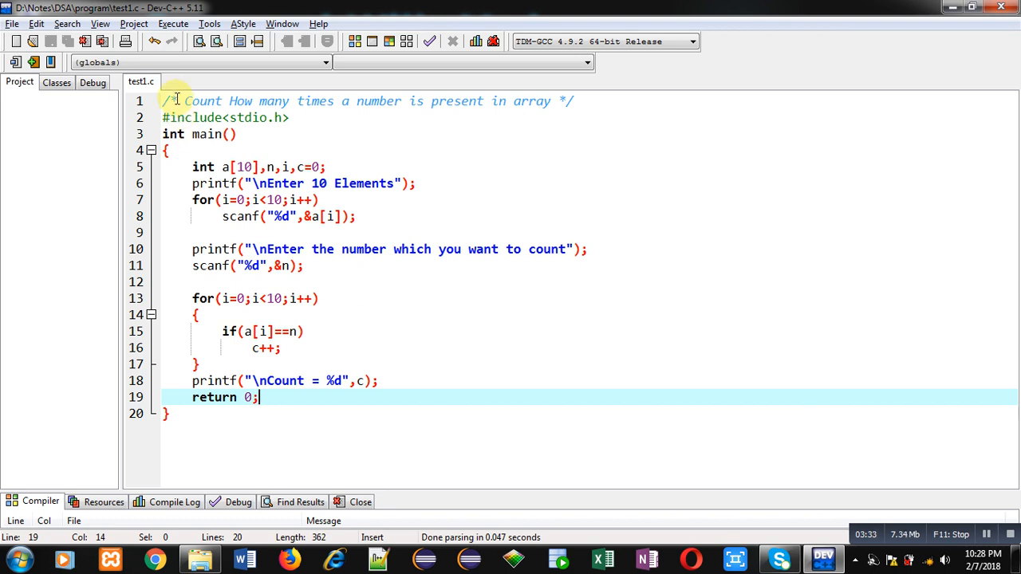
- Compile & Run, enter ten numbers and 2, see Count = 3, close the console
{"action": "left_click", "coordinate": [173, 24]}
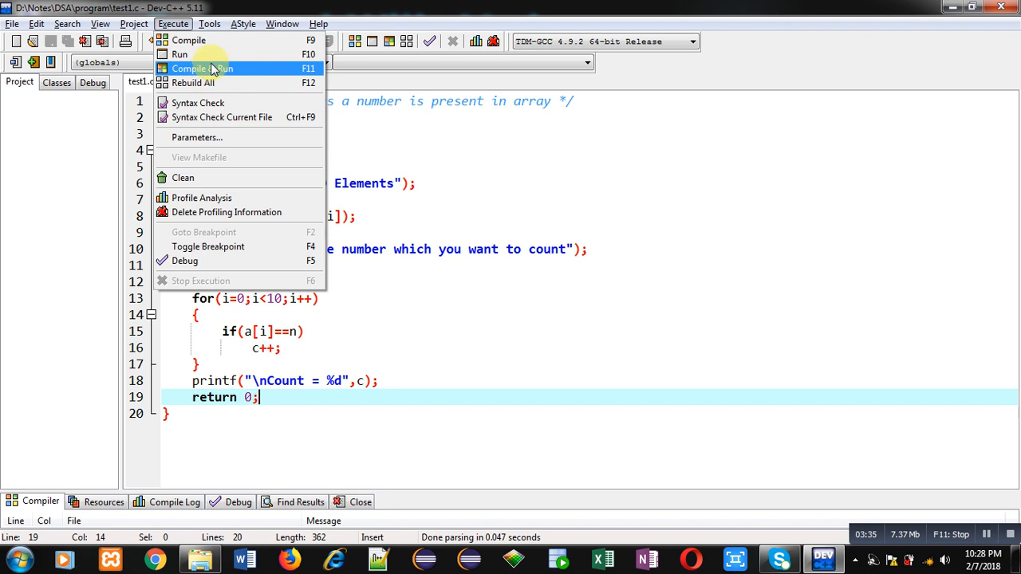
{"action": "left_click", "coordinate": [200, 67]}
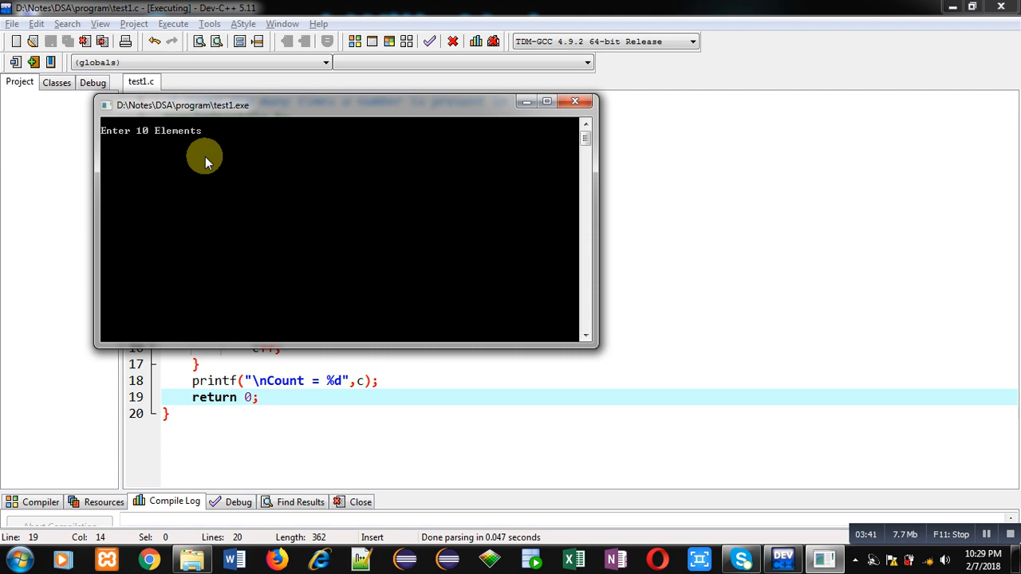
{"action": "type", "text": "1"}
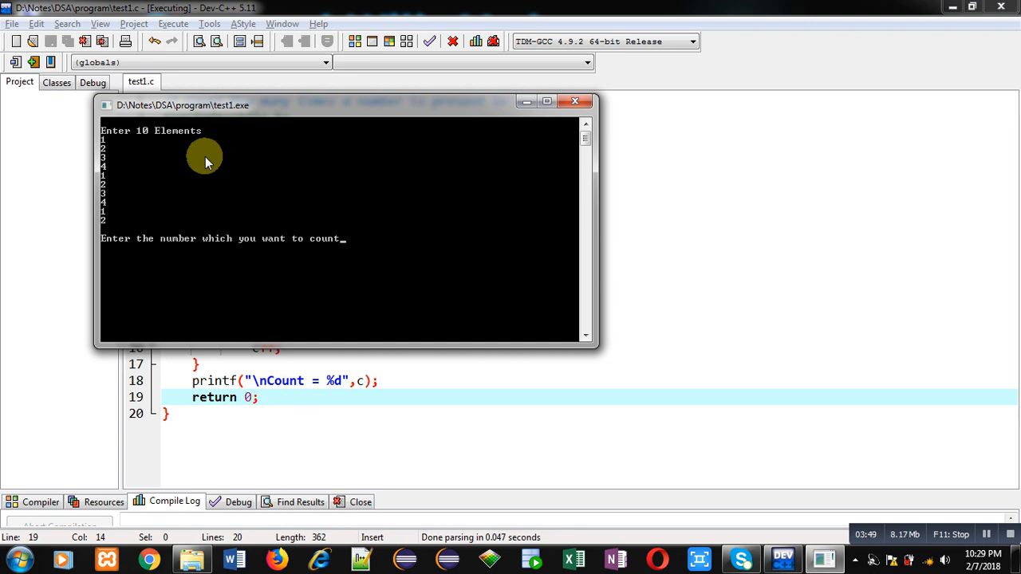
{"action": "mouse_move", "coordinate": [365, 269]}
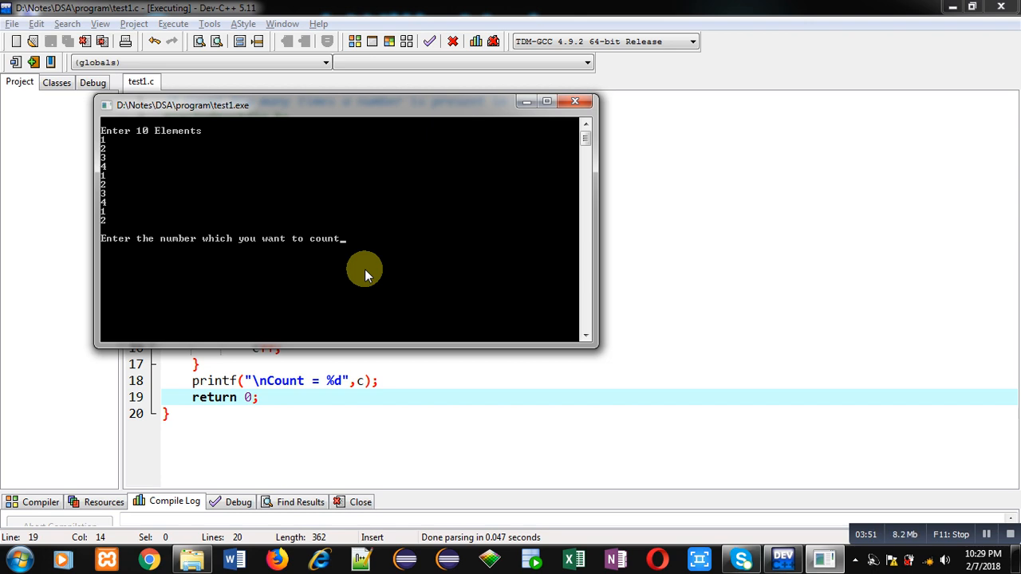
{"action": "type", "text": "2"}
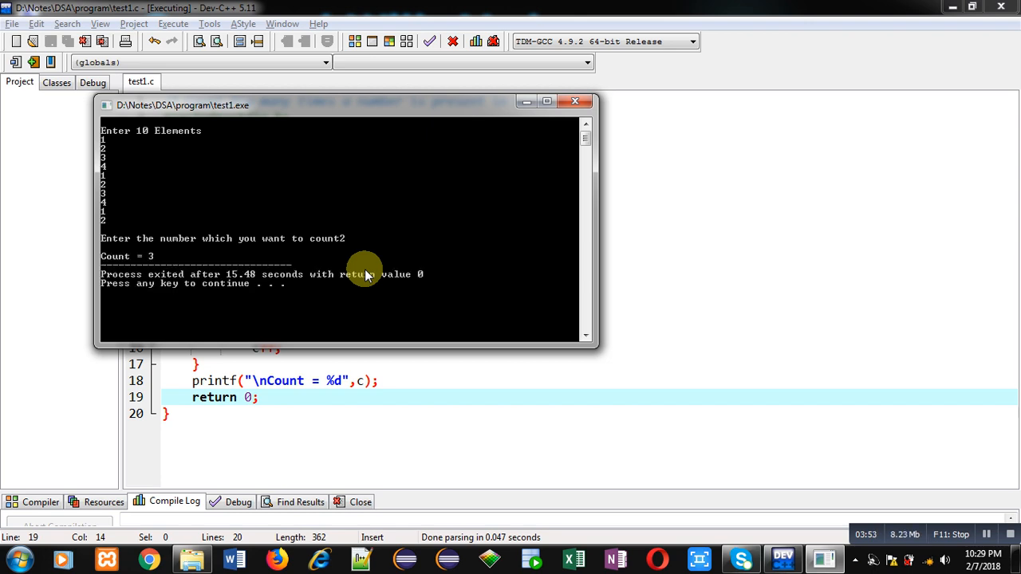
{"action": "mouse_move", "coordinate": [163, 264]}
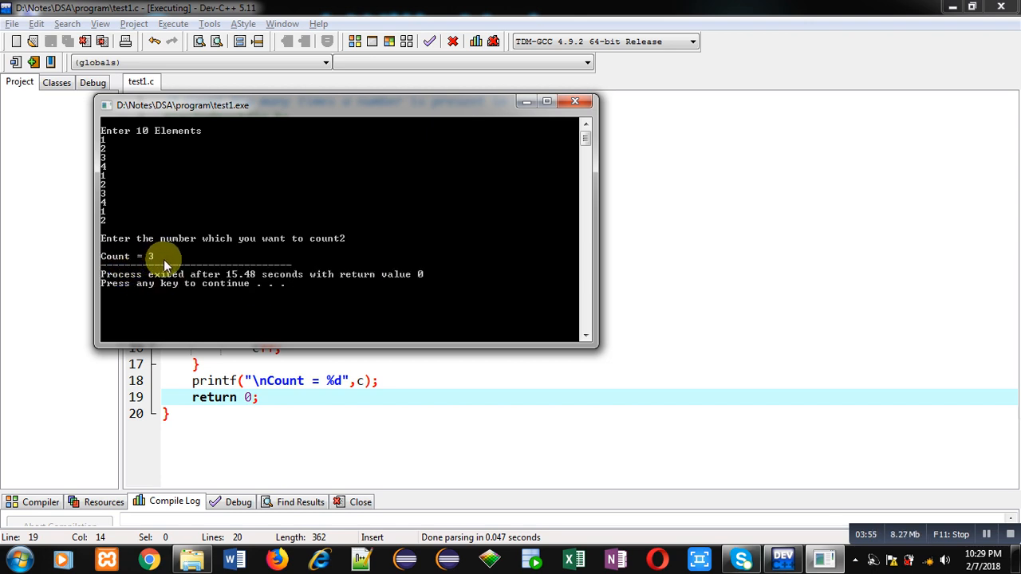
{"action": "mouse_move", "coordinate": [331, 246]}
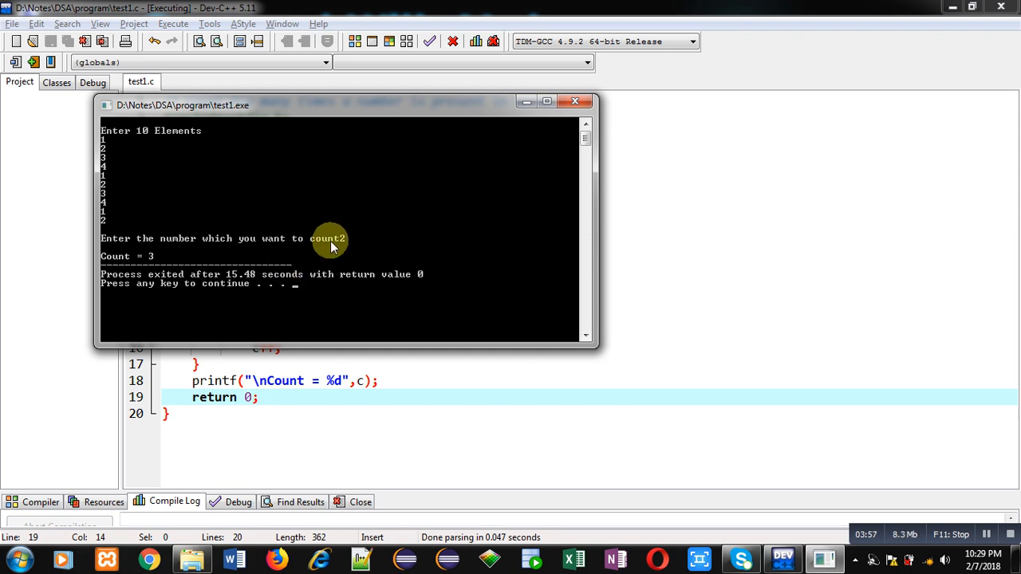
{"action": "mouse_move", "coordinate": [111, 147]}
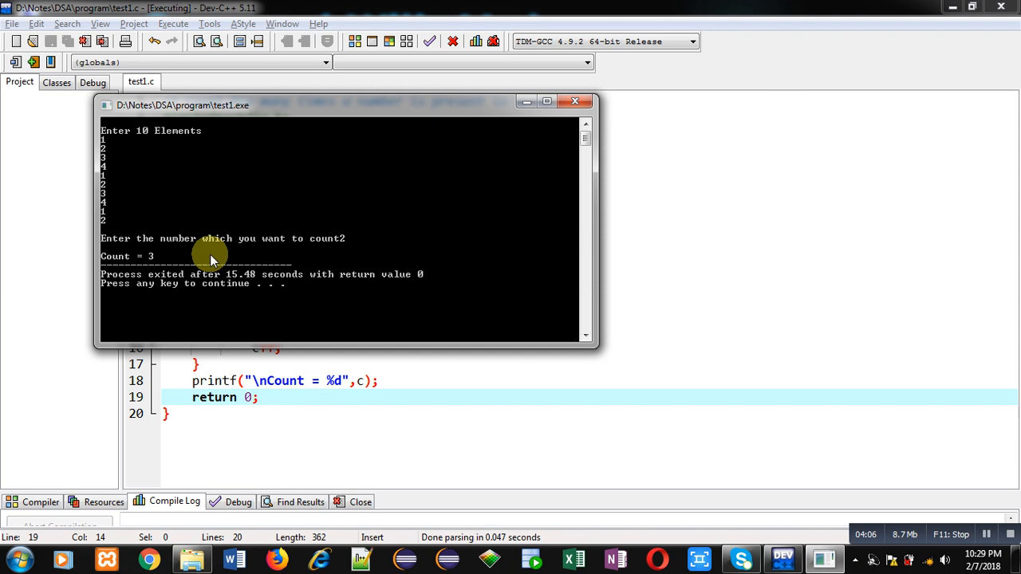
{"action": "left_click", "coordinate": [576, 101]}
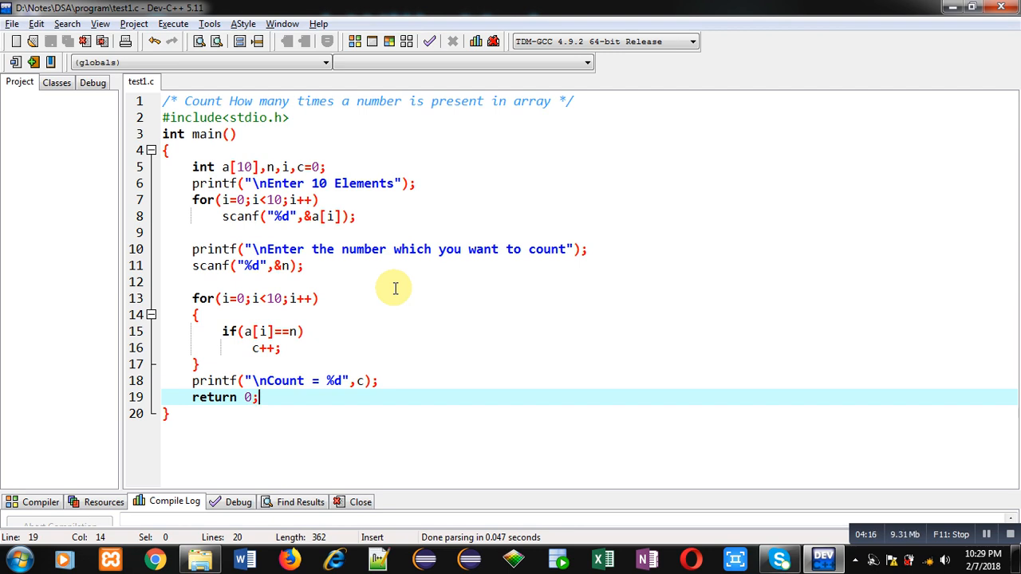
{"action": "left_click", "coordinate": [303, 331]}
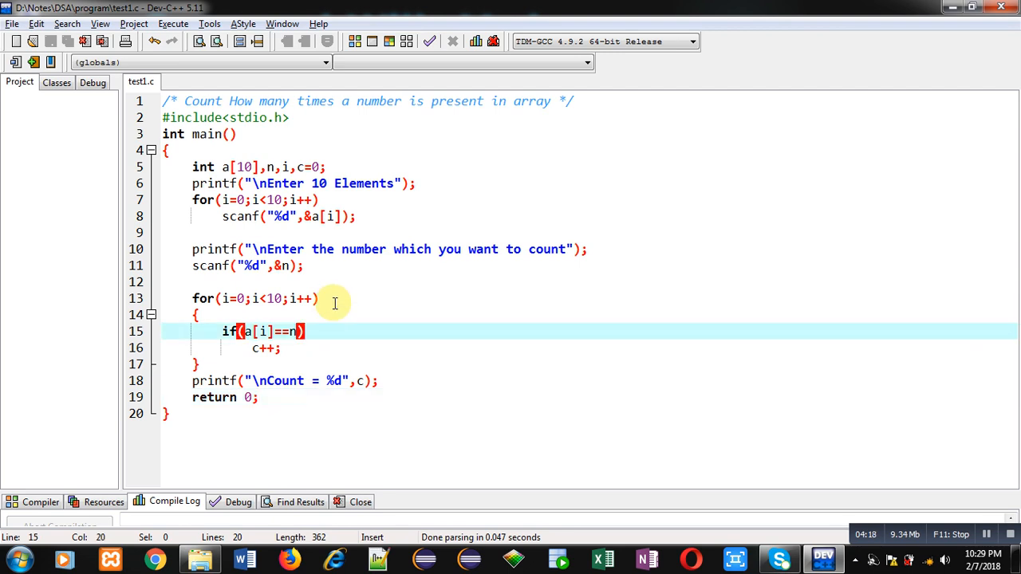
{"action": "left_click", "coordinate": [273, 314]}
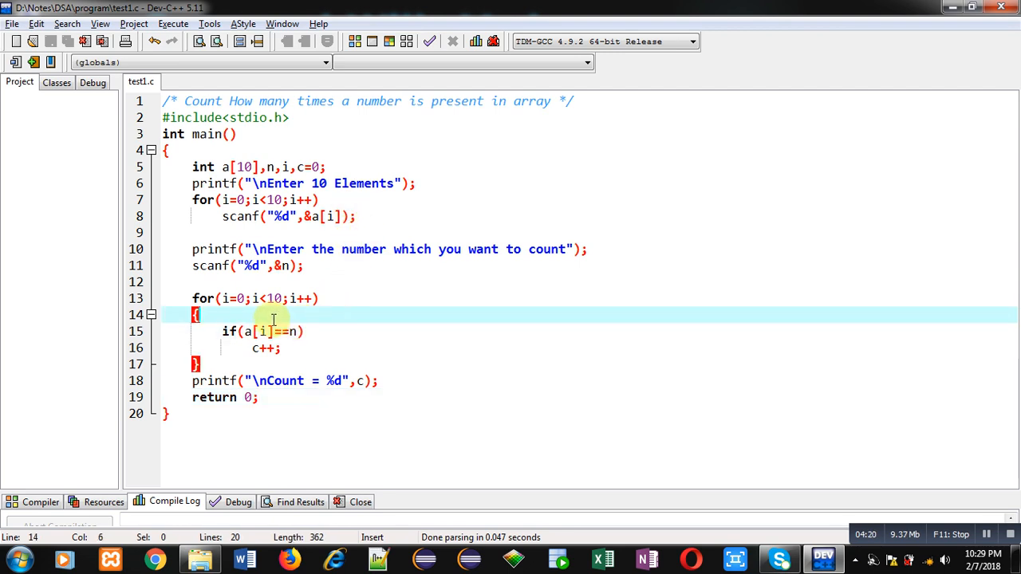
{"action": "mouse_move", "coordinate": [301, 331]}
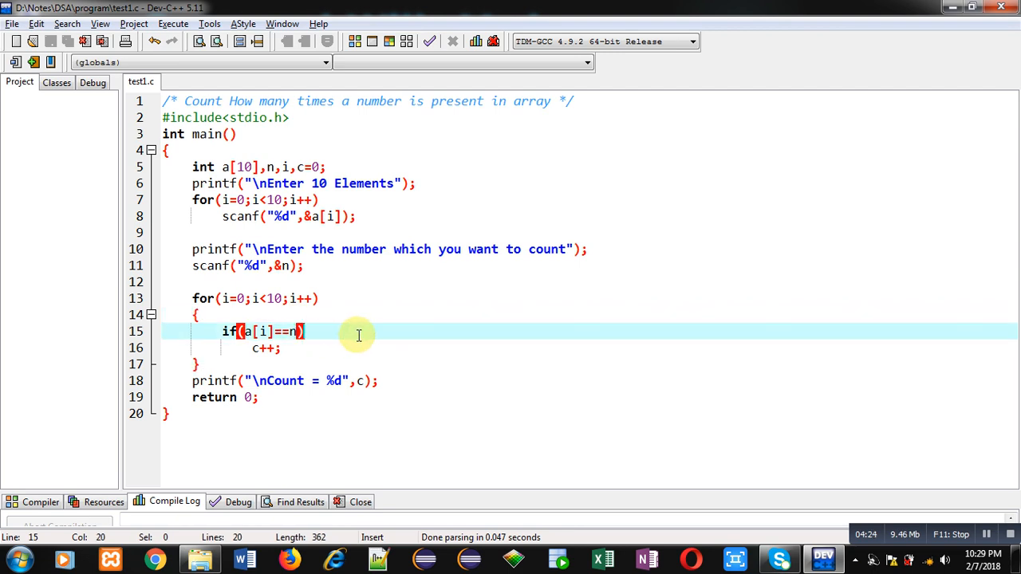
{"action": "mouse_move", "coordinate": [403, 361]}
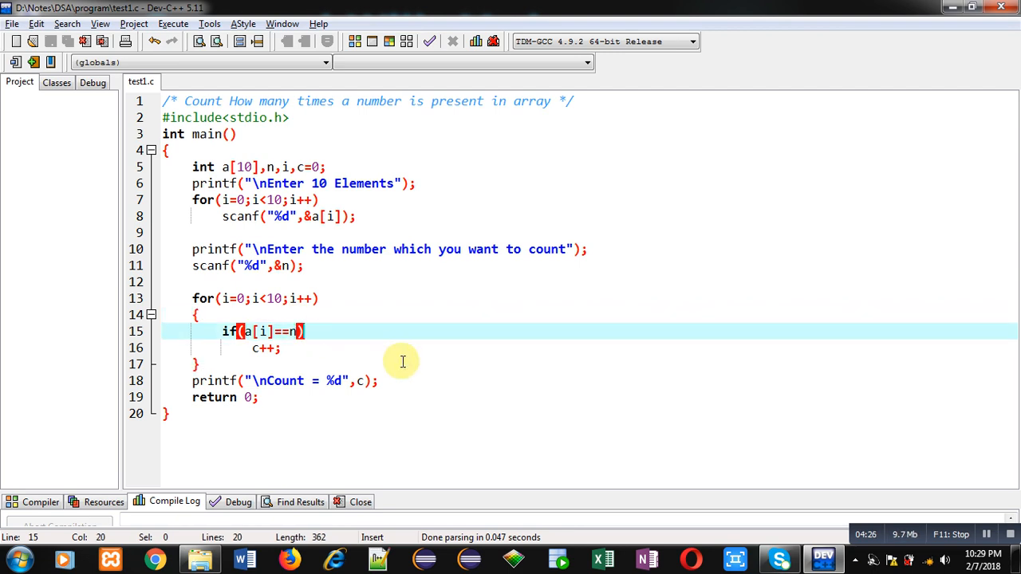
{"action": "left_click", "coordinate": [382, 380]}
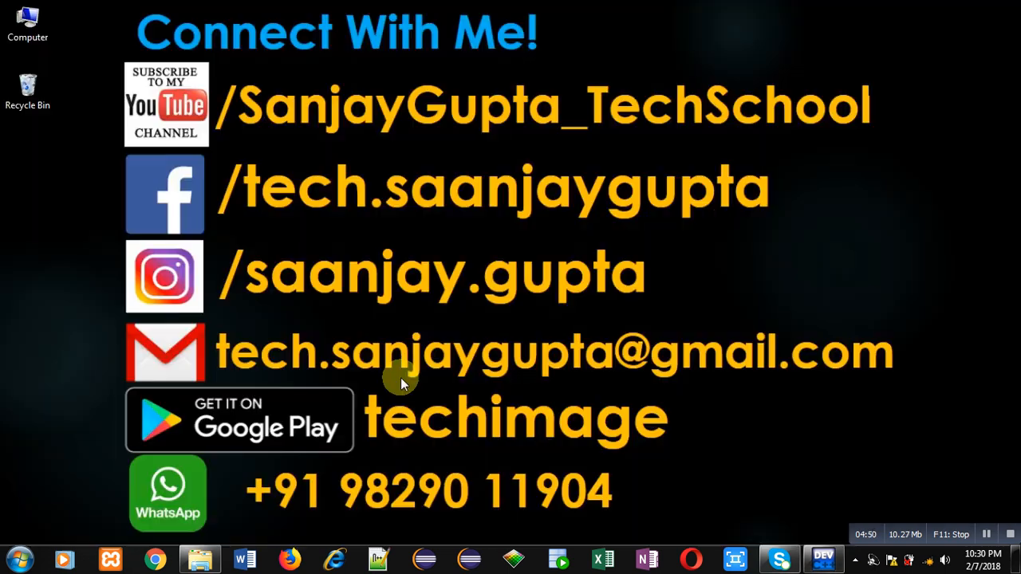
{"action": "mouse_move", "coordinate": [284, 154]}
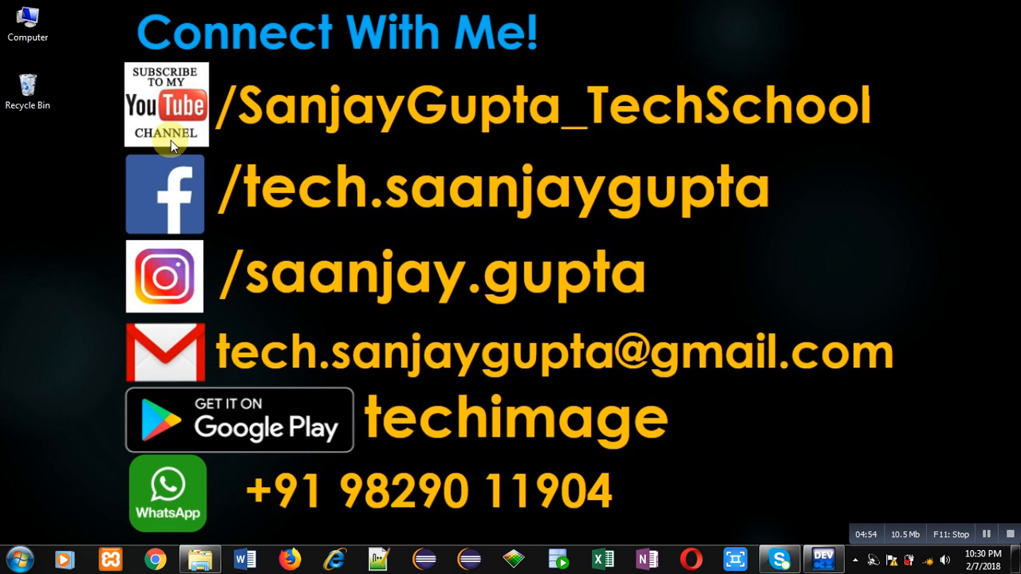
{"action": "mouse_move", "coordinate": [521, 152]}
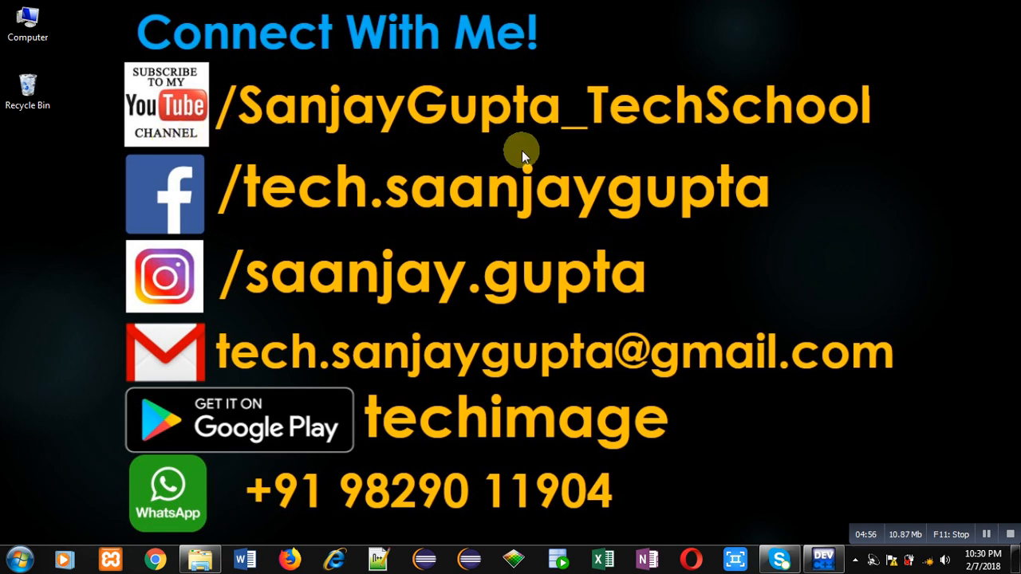
{"action": "mouse_move", "coordinate": [421, 331]}
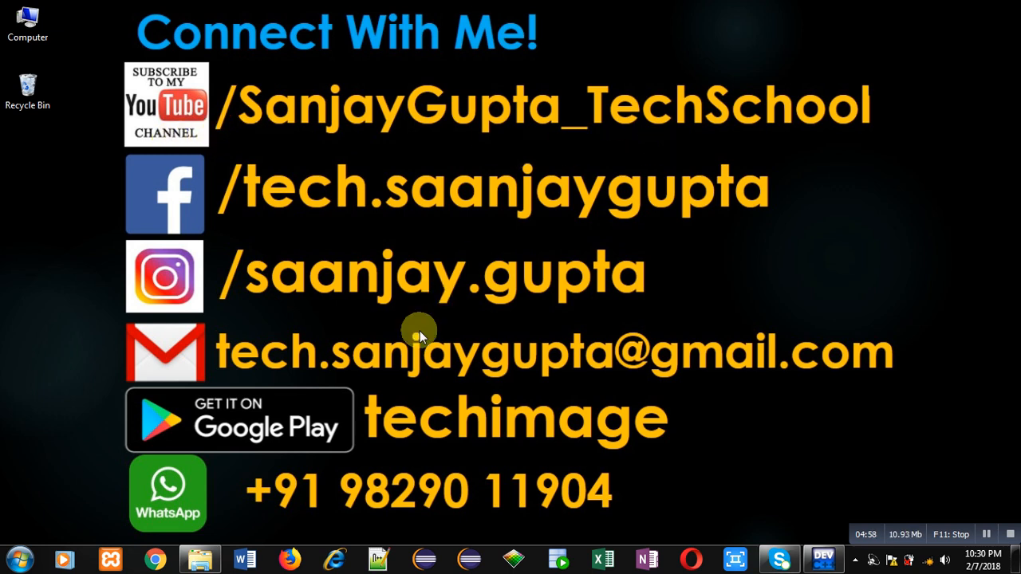
{"action": "mouse_move", "coordinate": [447, 451]}
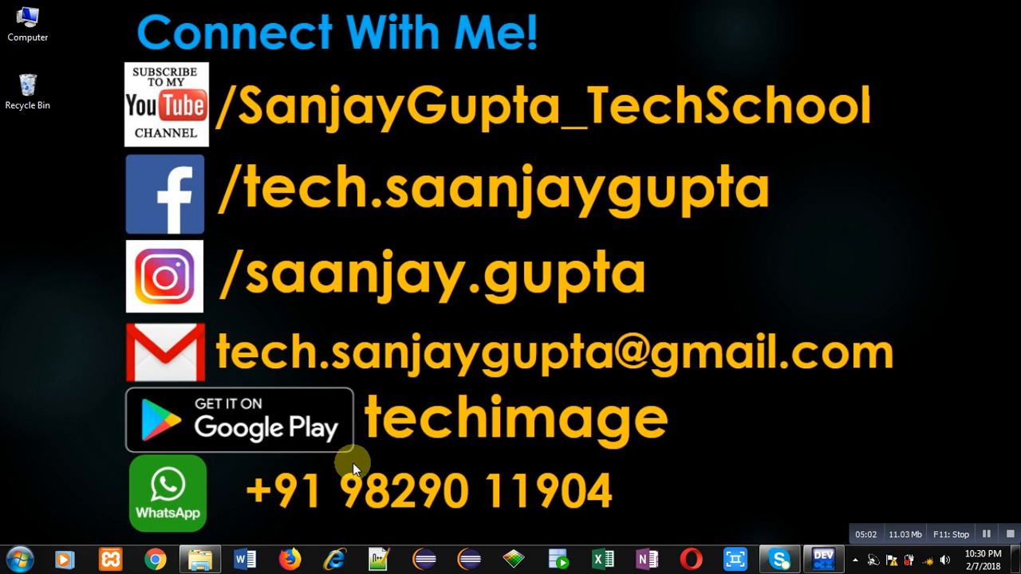
{"action": "mouse_move", "coordinate": [736, 461]}
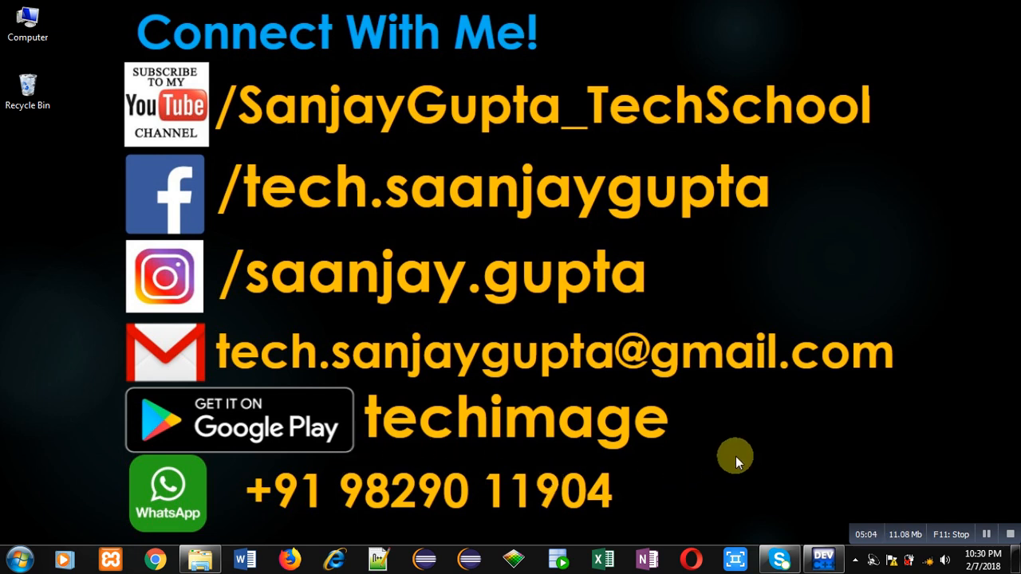